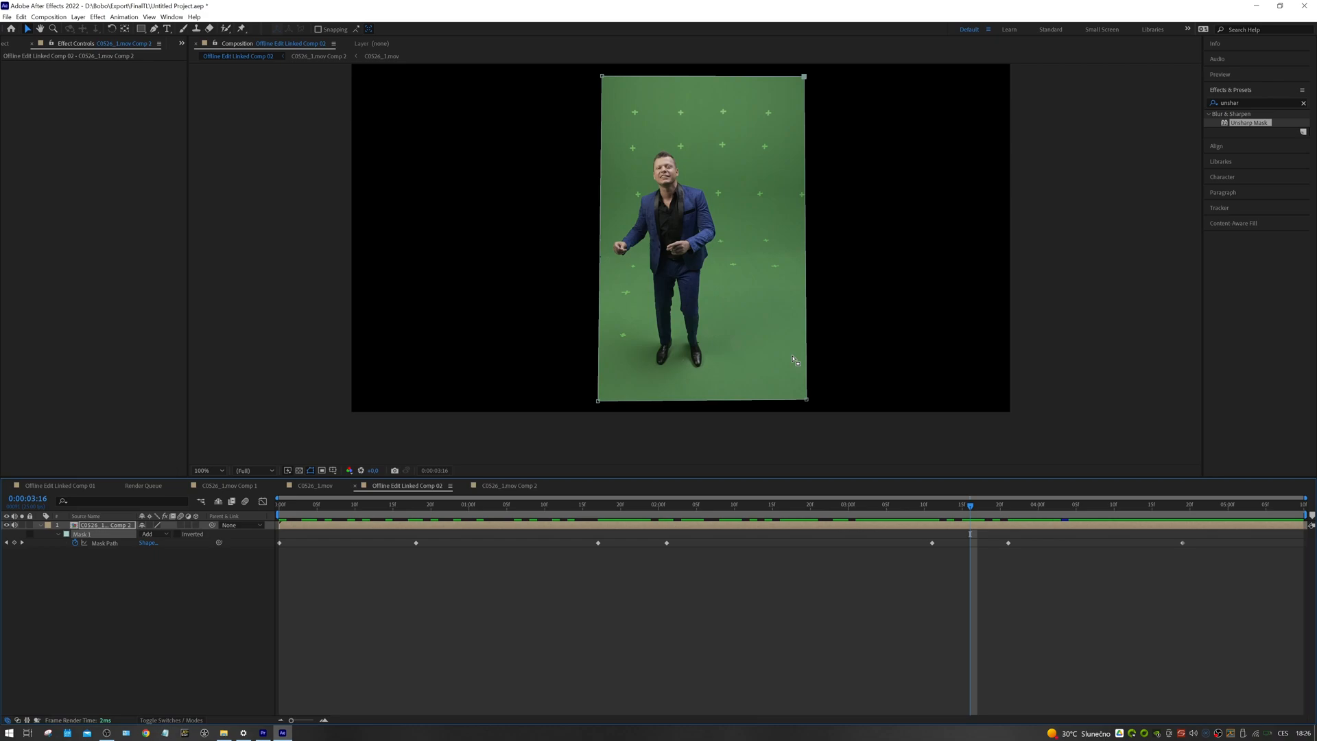
pyautogui.moveTo(1301, 63)
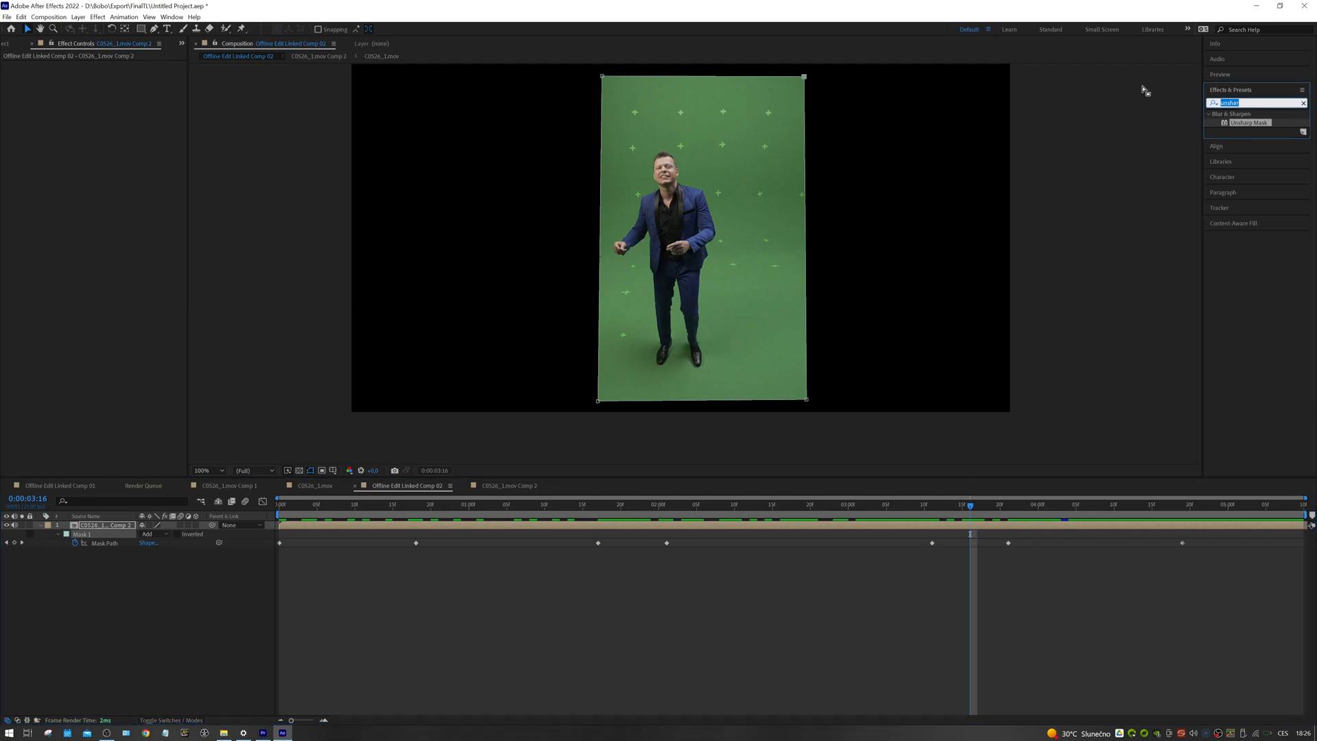
# Apply Keylight (1.2) to the masked layer and sample the green as Screen Colour.
pyautogui.write('keyl')
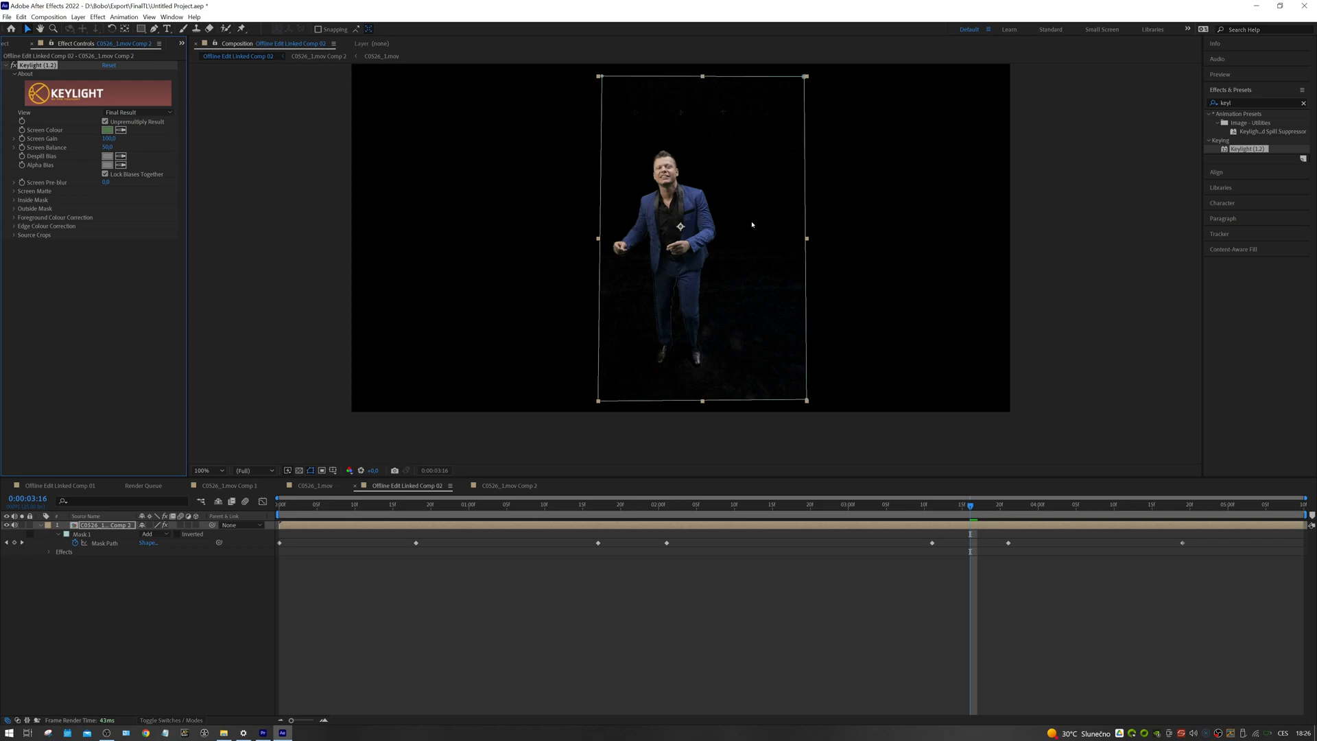
pyautogui.click(350, 470)
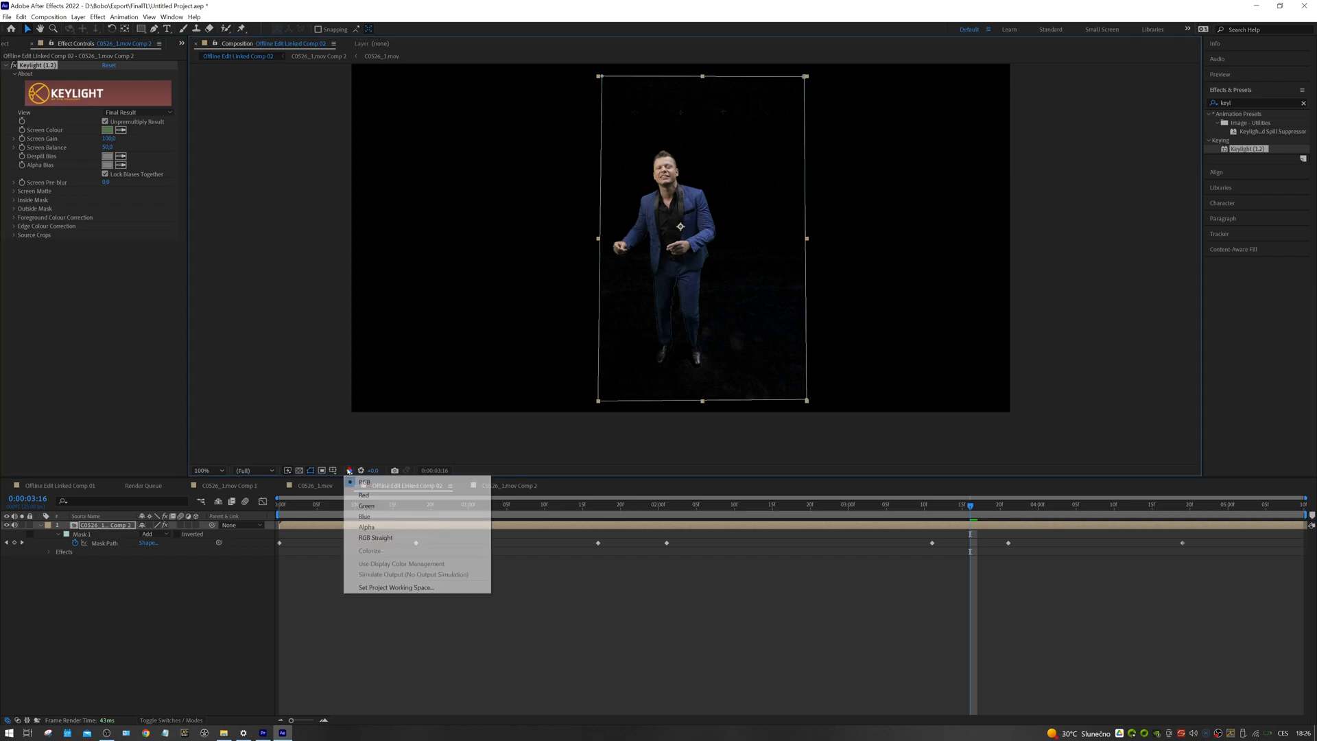
# Show the alpha channel and tighten Keylight's Screen Matte using Clip Black and Clip White.
pyautogui.click(367, 527)
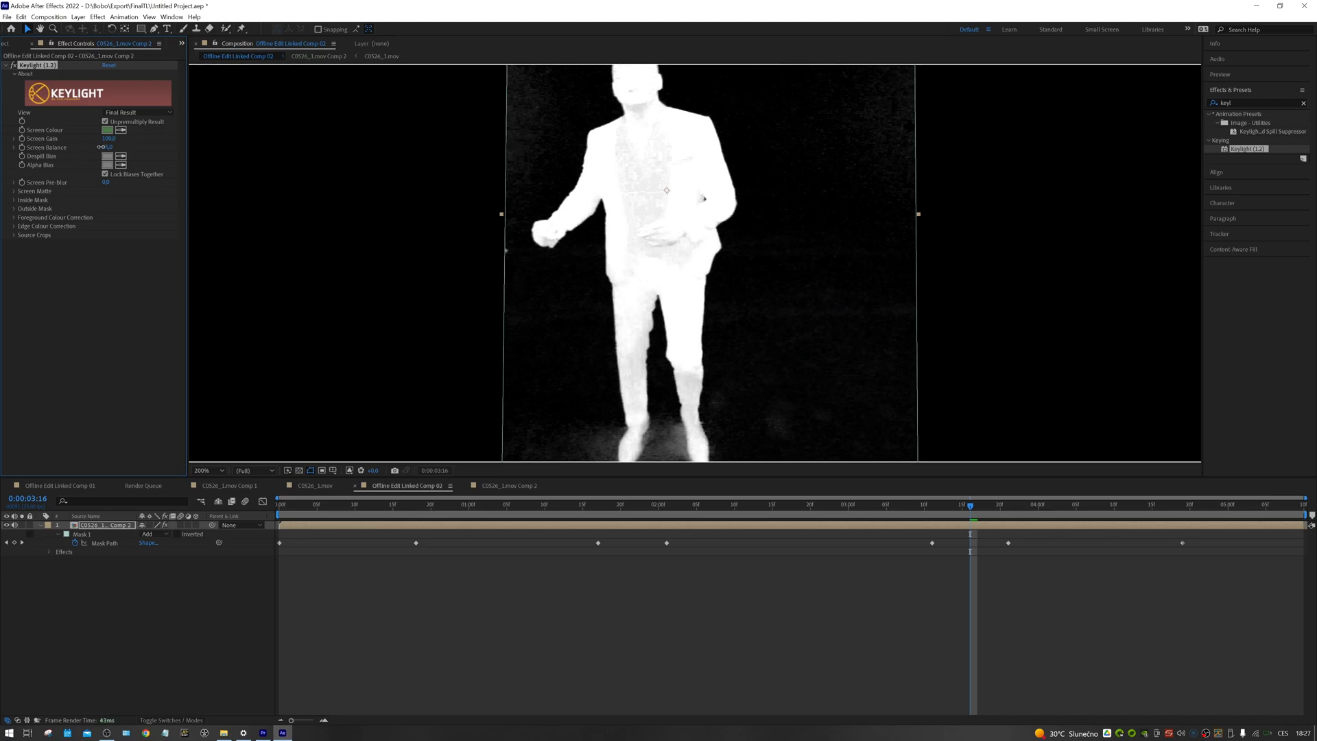
pyautogui.click(13, 191)
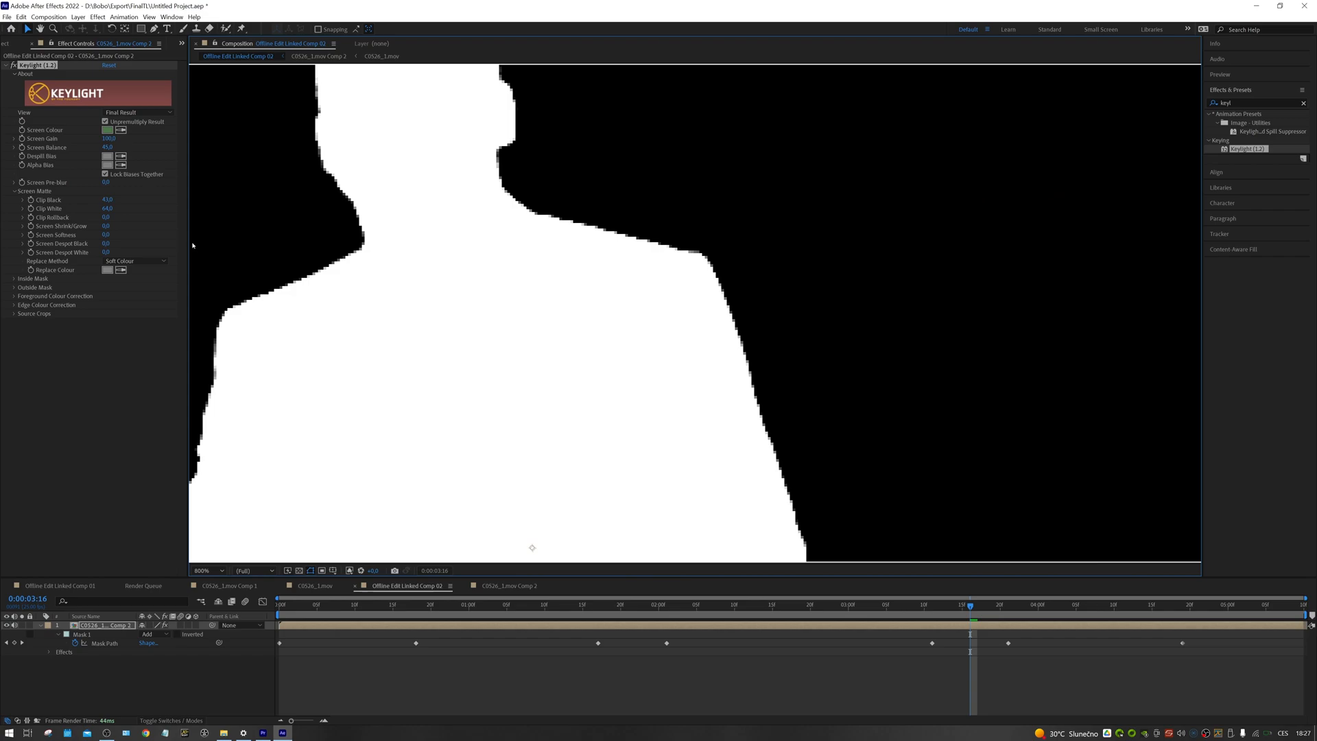
# Set Keylight's View dropdown to Intermediate Result.
pyautogui.click(138, 112)
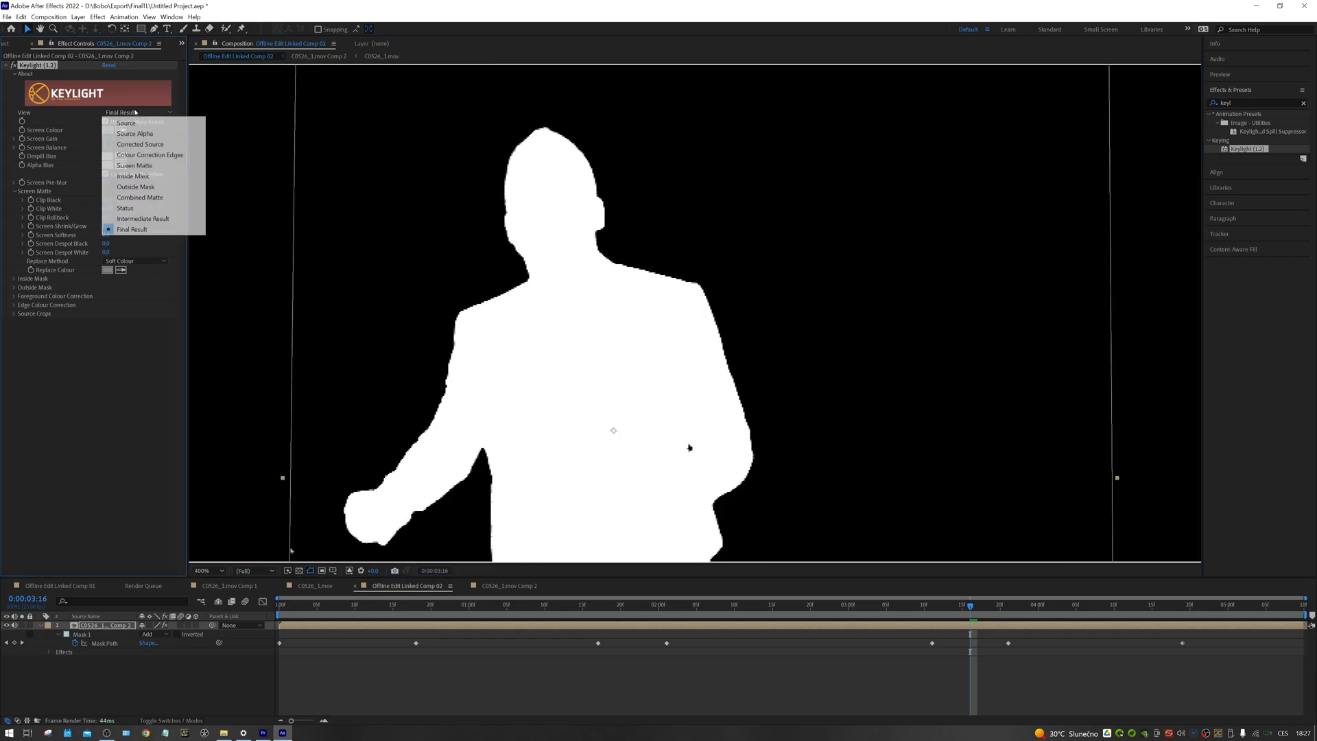
pyautogui.moveTo(142, 219)
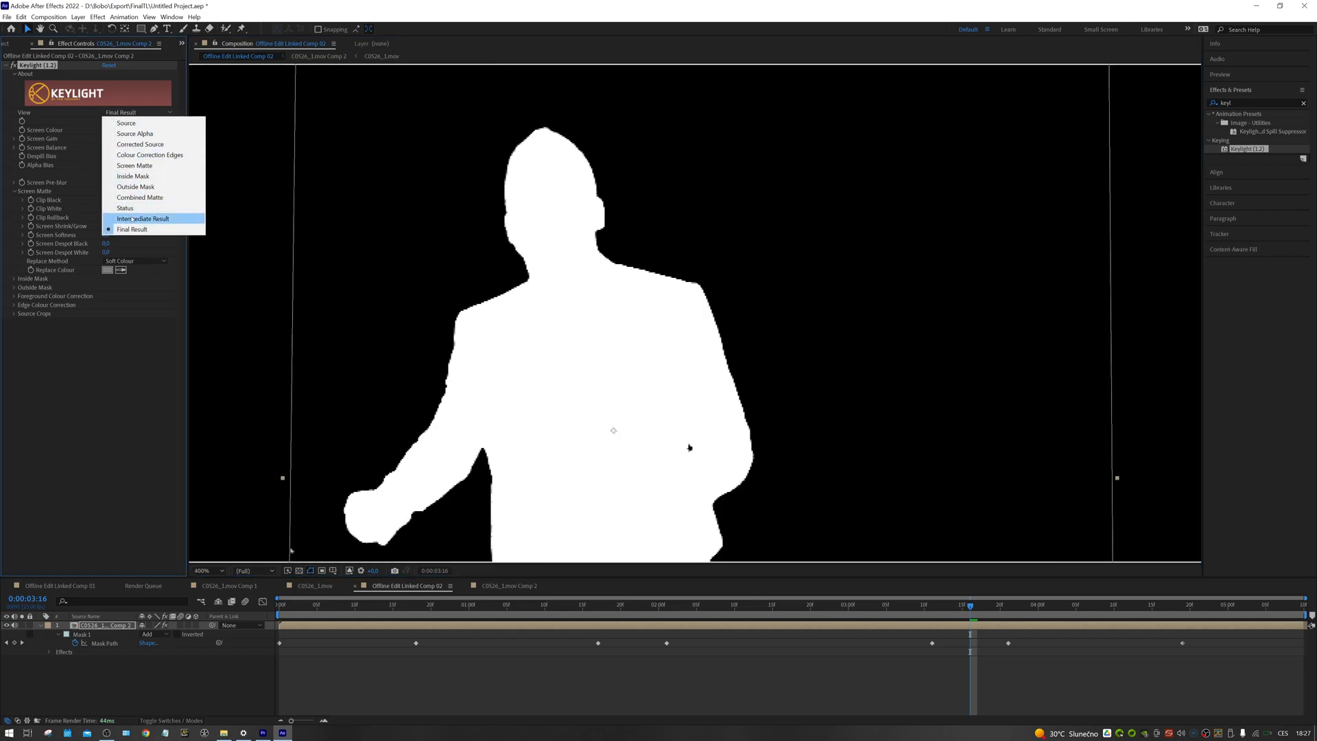
pyautogui.click(143, 218)
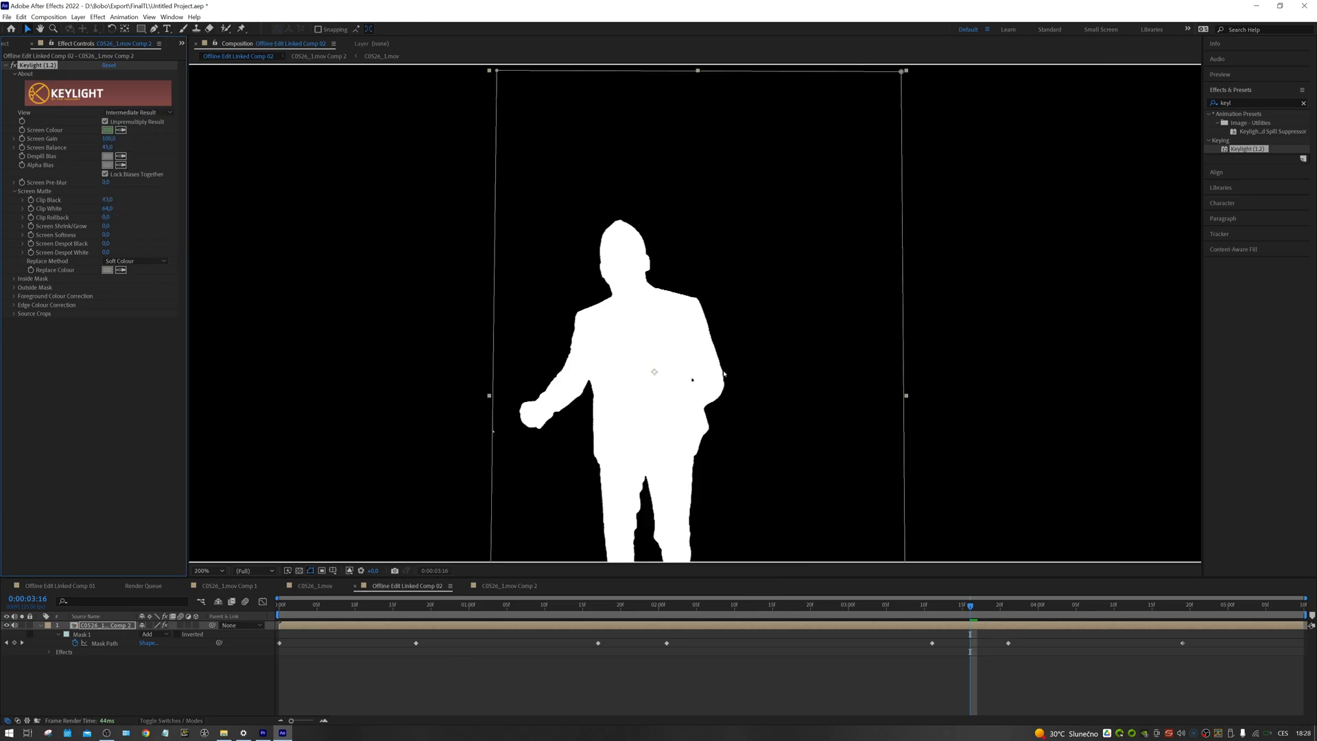
pyautogui.moveTo(648, 305)
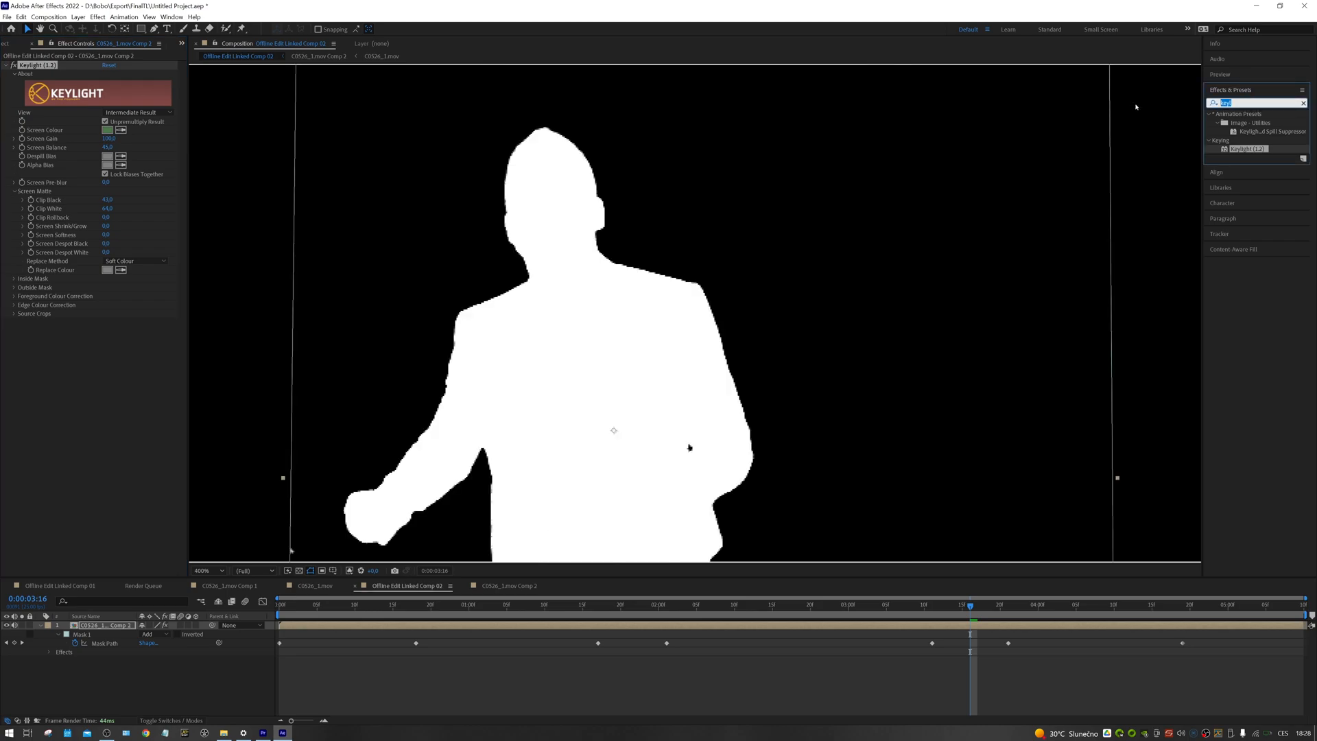
# Apply Key Cleaner, adjust Additional Edge Radius, and set Show Channel back to RGB.
pyautogui.write('key')
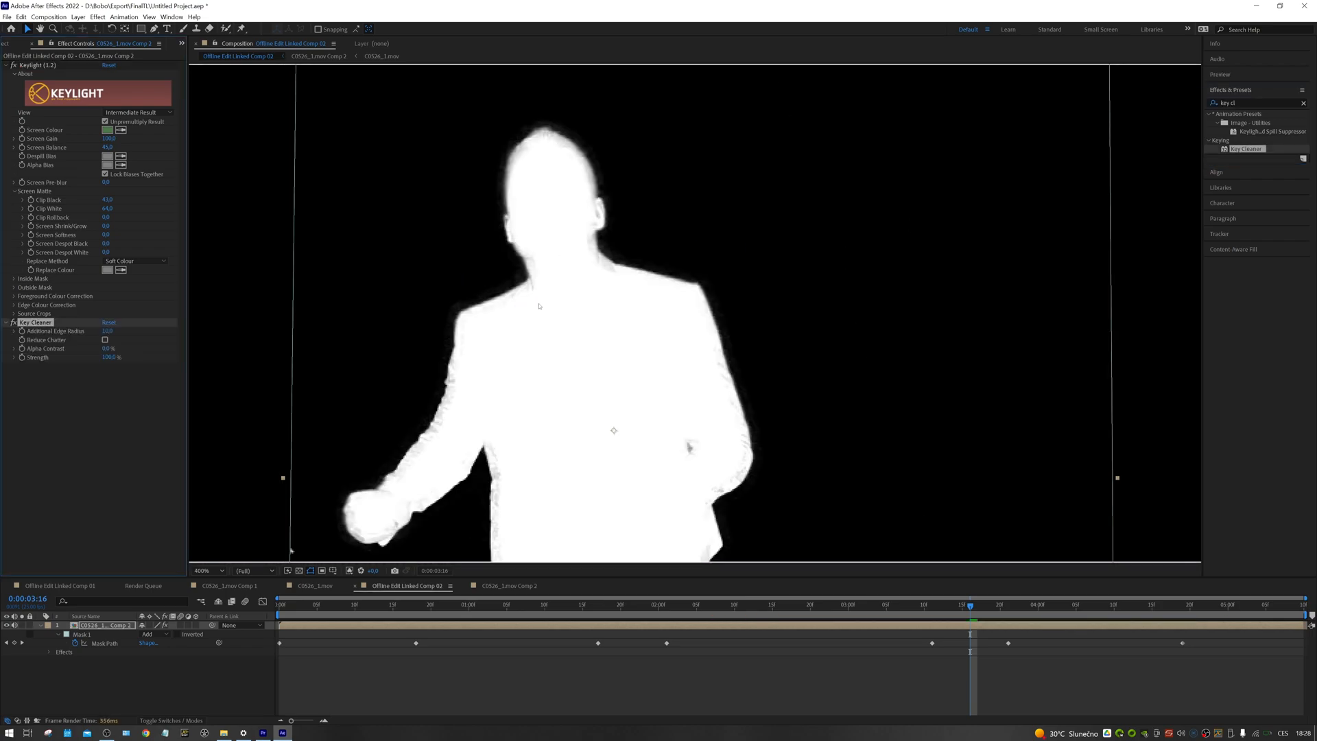
pyautogui.moveTo(604, 274)
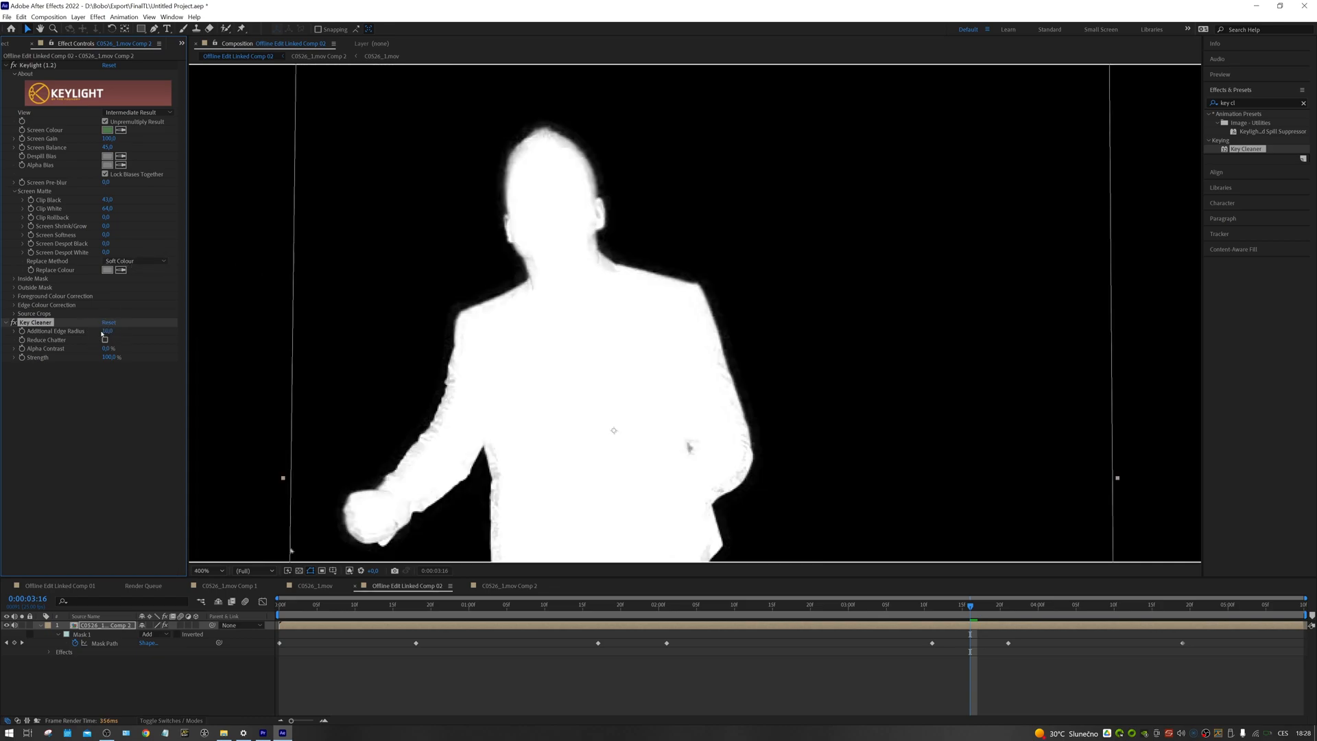
pyautogui.click(108, 330)
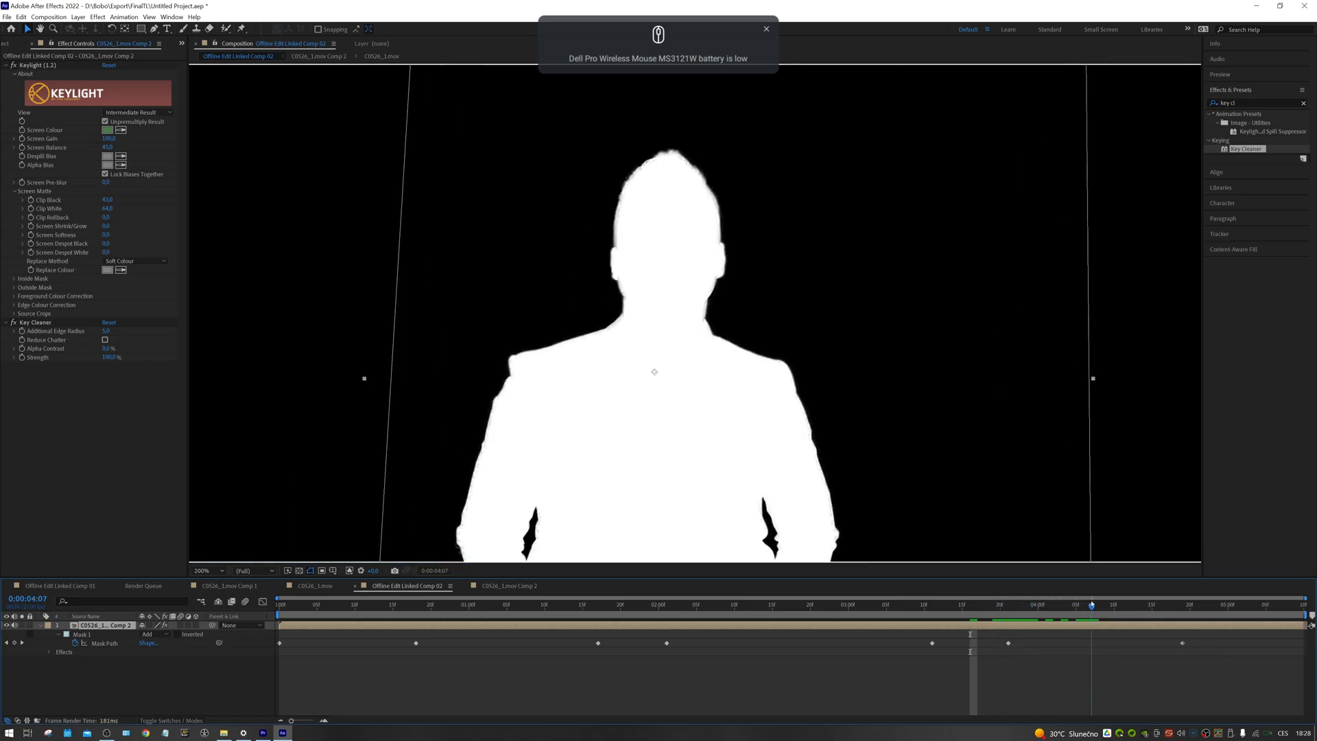
pyautogui.click(221, 570)
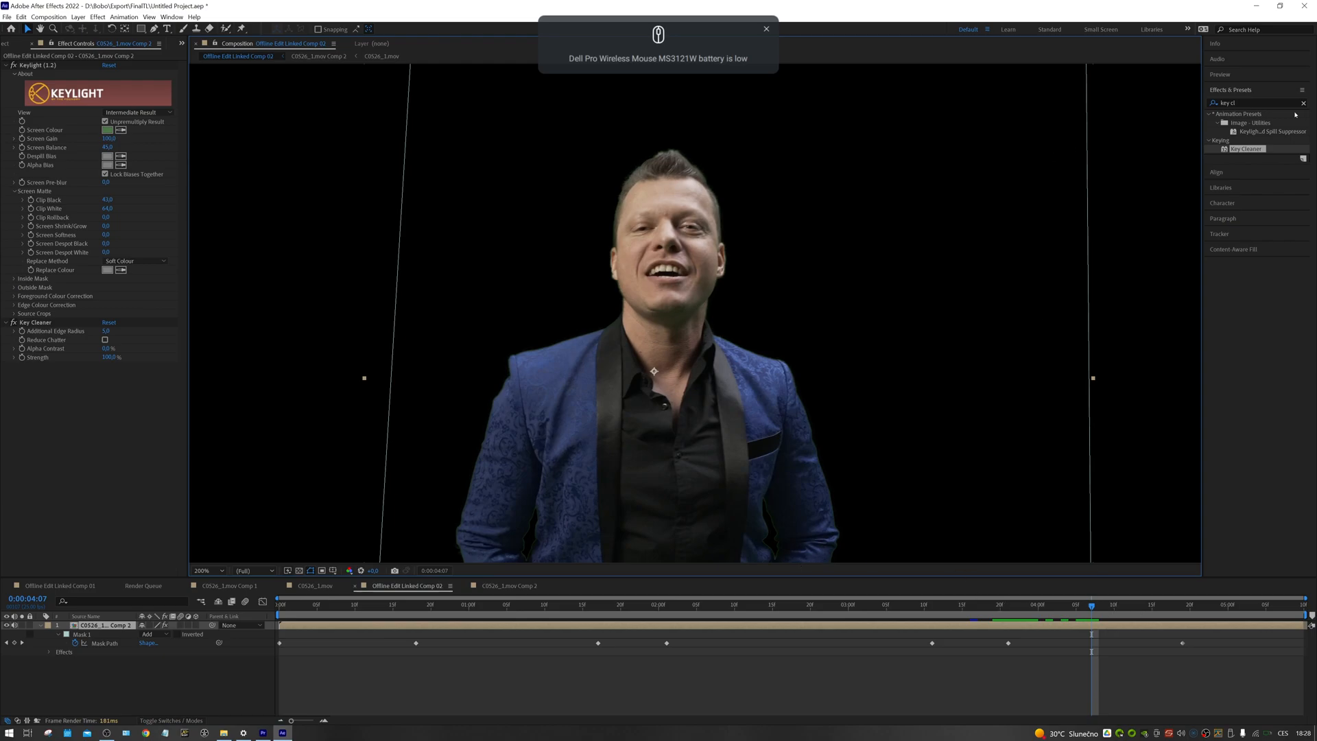
# Apply Advanced Spill Suppressor from a 'spill' search and enable the transparency grid.
pyautogui.click(766, 29)
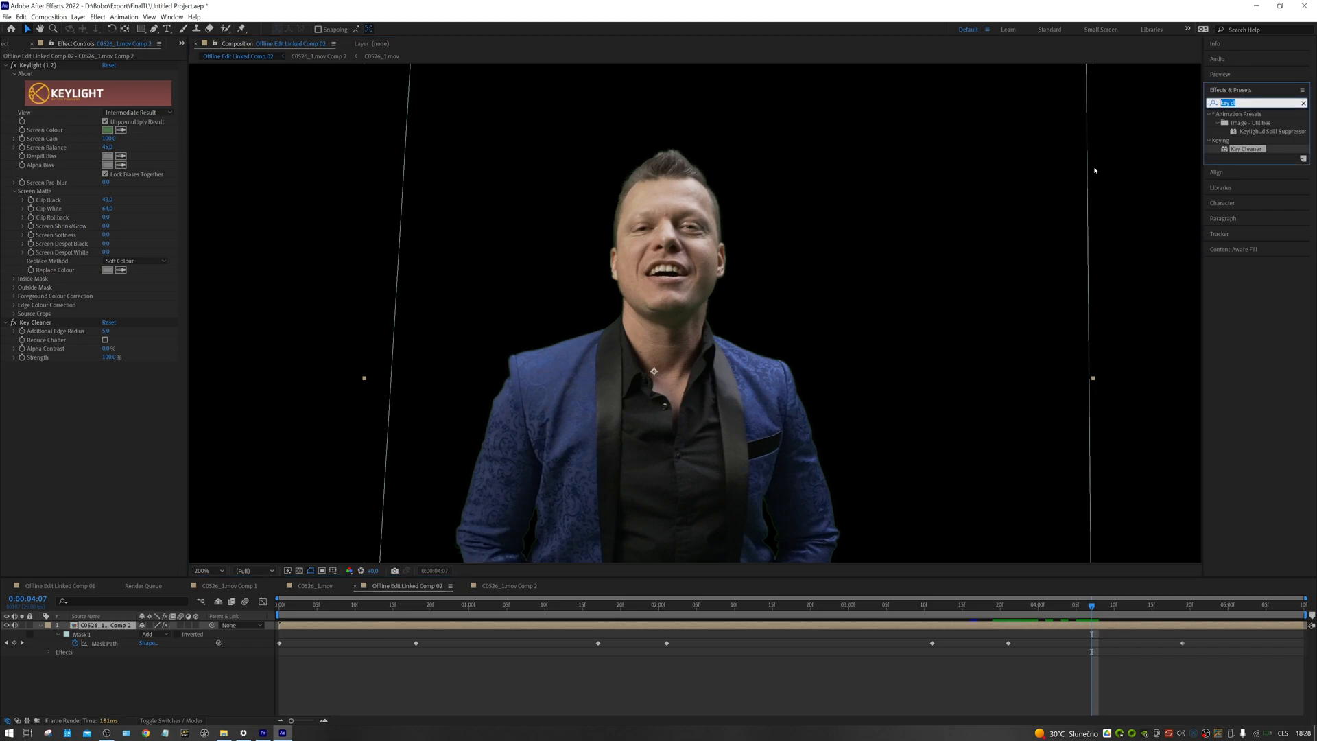
pyautogui.moveTo(930, 236)
pyautogui.write('spill')
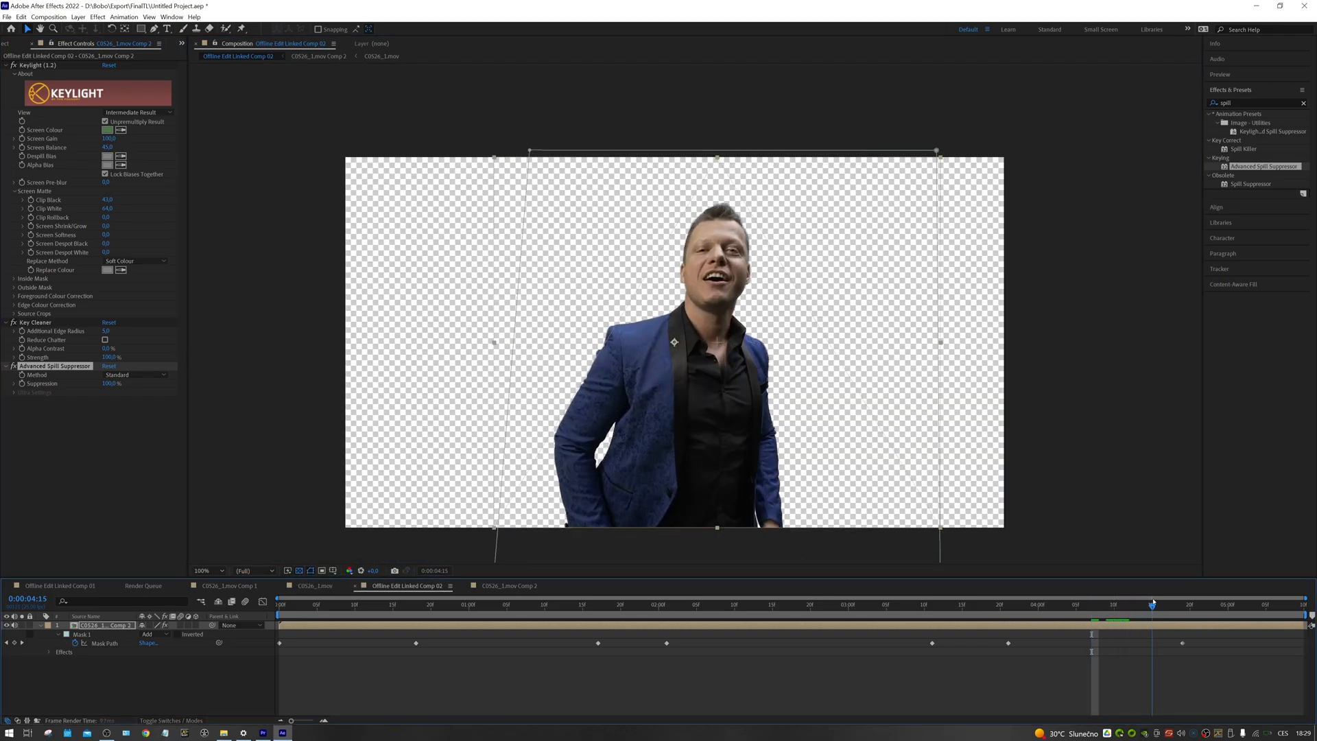
pyautogui.click(883, 604)
pyautogui.write('level')
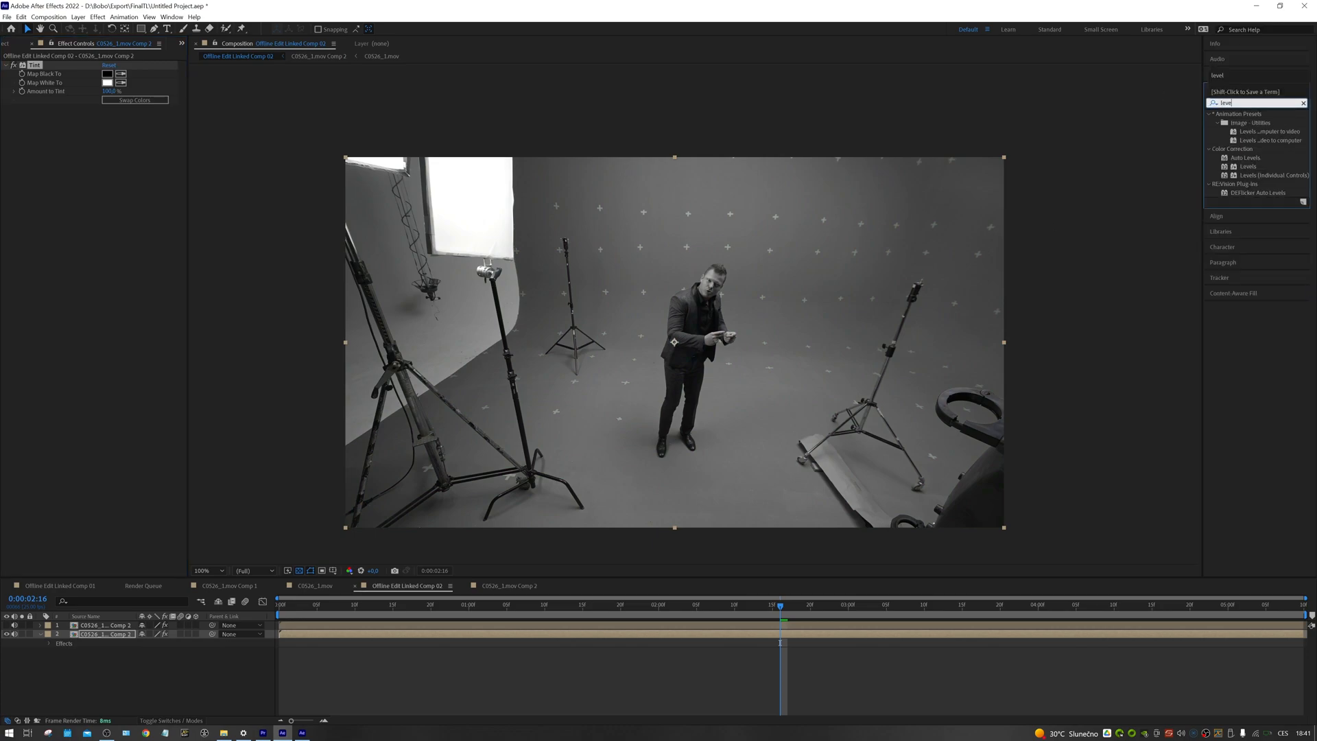
# Apply Levels to the tinted studio layer and push Input Black/White for high contrast.
pyautogui.doubleClick(1250, 166)
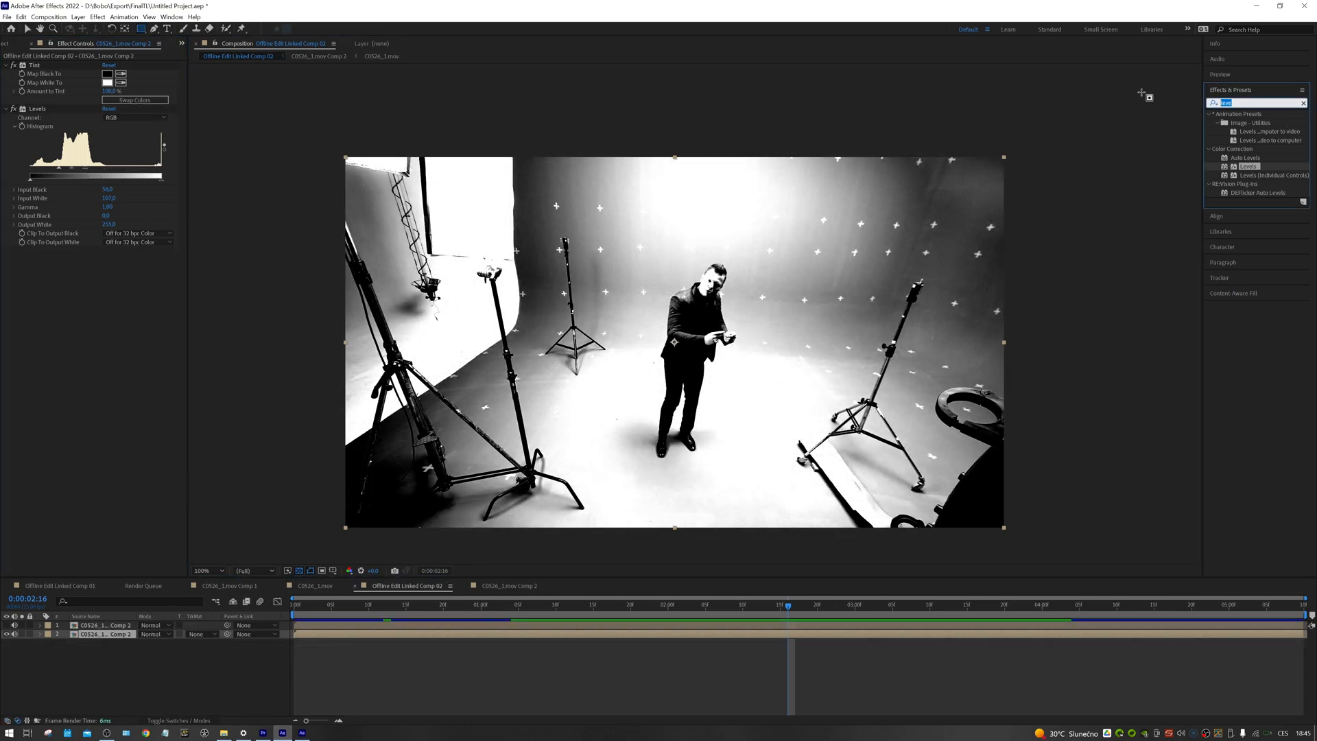
pyautogui.write('shift')
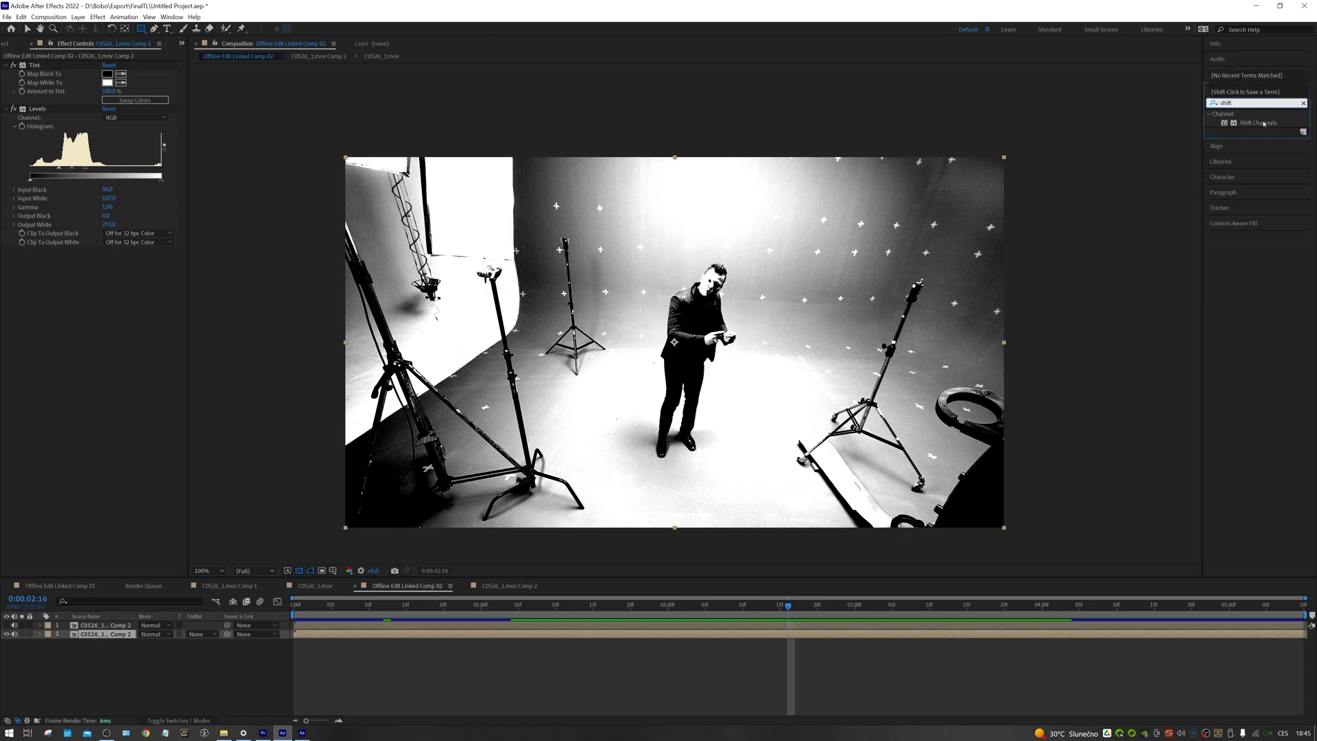
# Apply Shift Channels with Take Alpha From set to Luminance, and search Effects for 'invert'.
pyautogui.doubleClick(1259, 123)
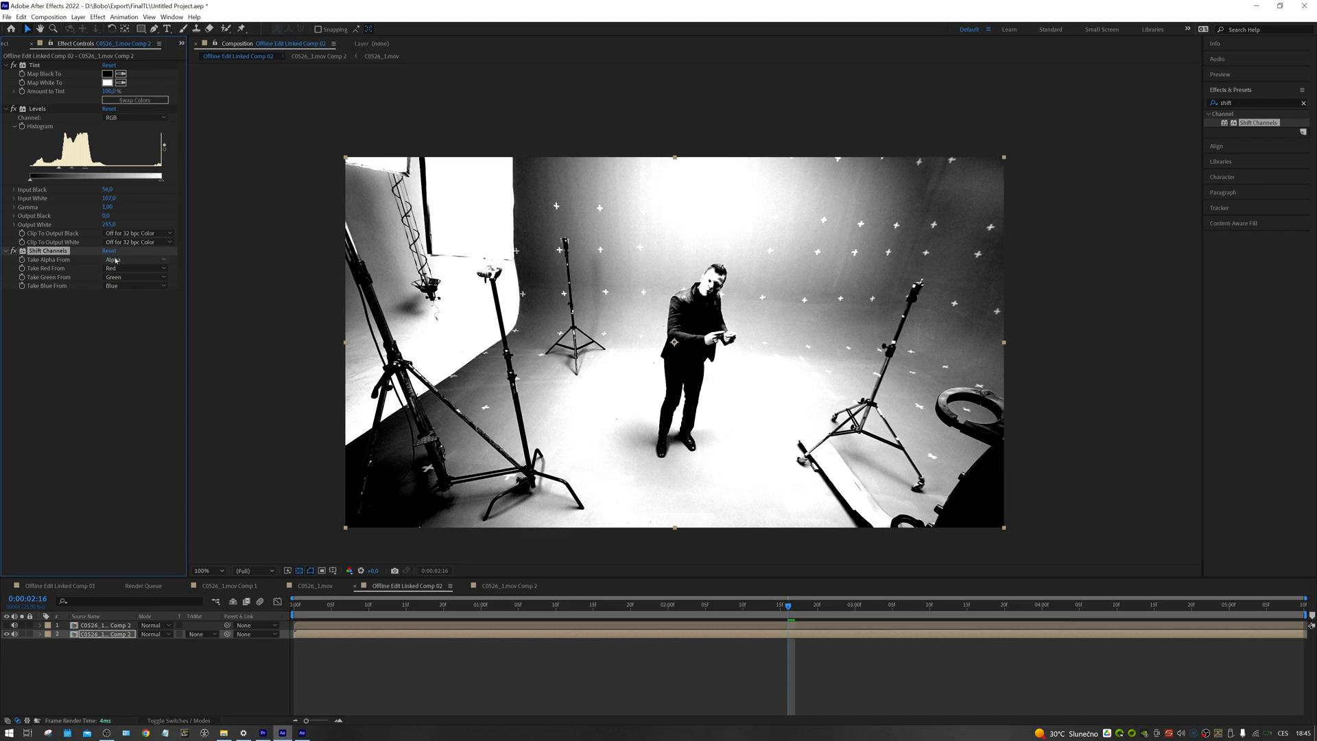
pyautogui.click(134, 259)
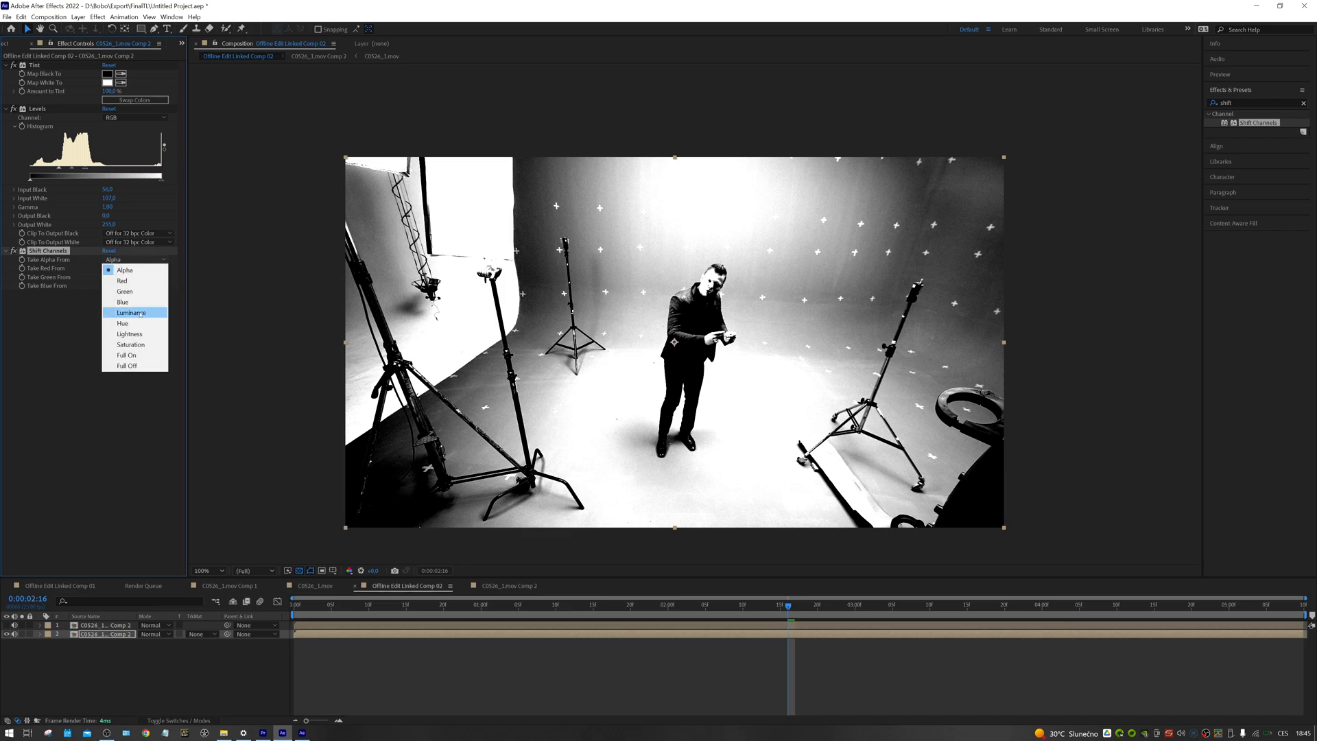
pyautogui.click(131, 312)
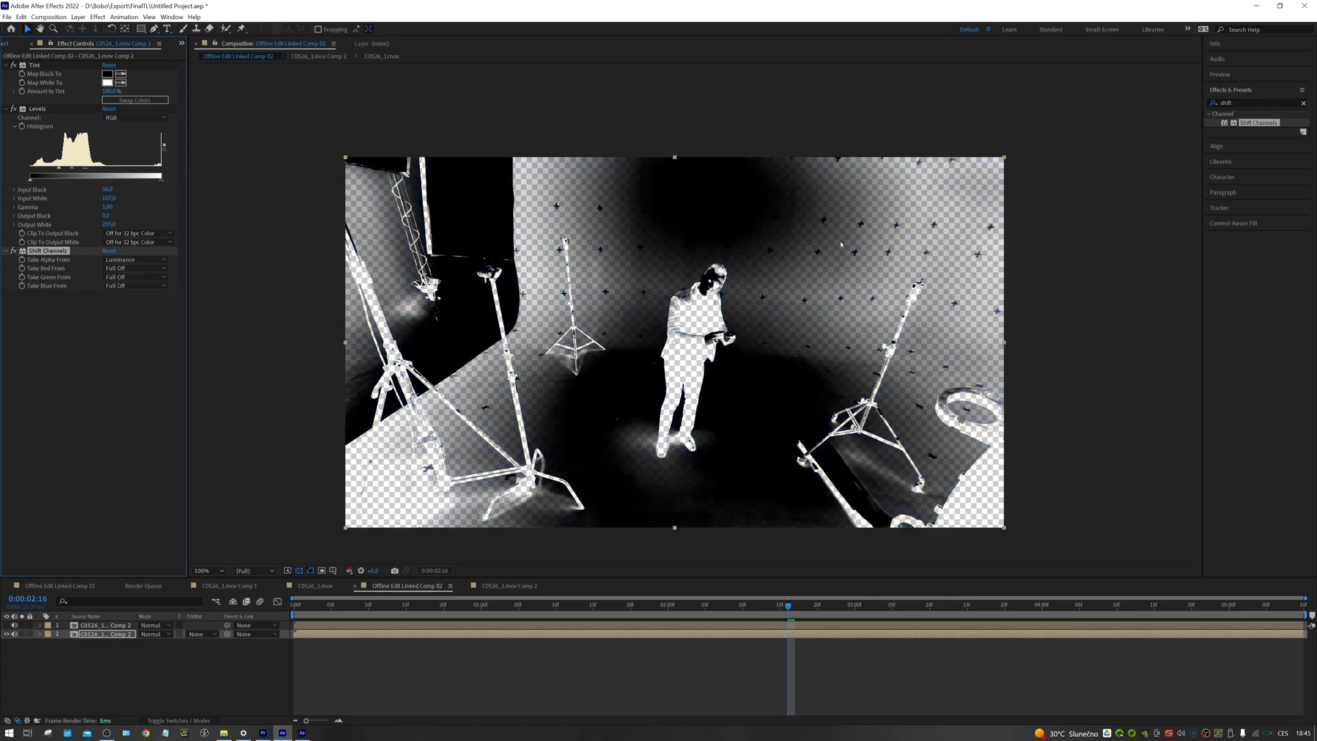
pyautogui.write('invert')
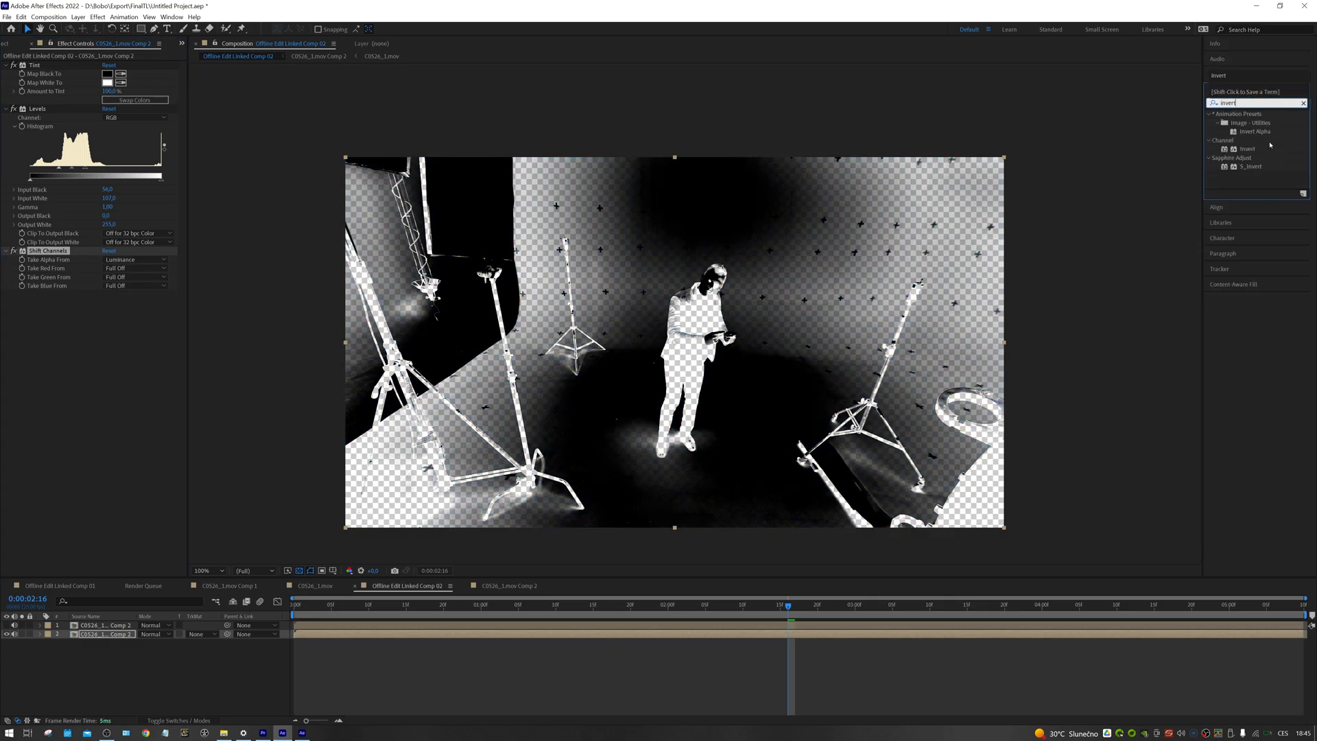
# Apply Invert to the shadow layer and bring up Layer > New > Solid settings.
pyautogui.doubleClick(1247, 149)
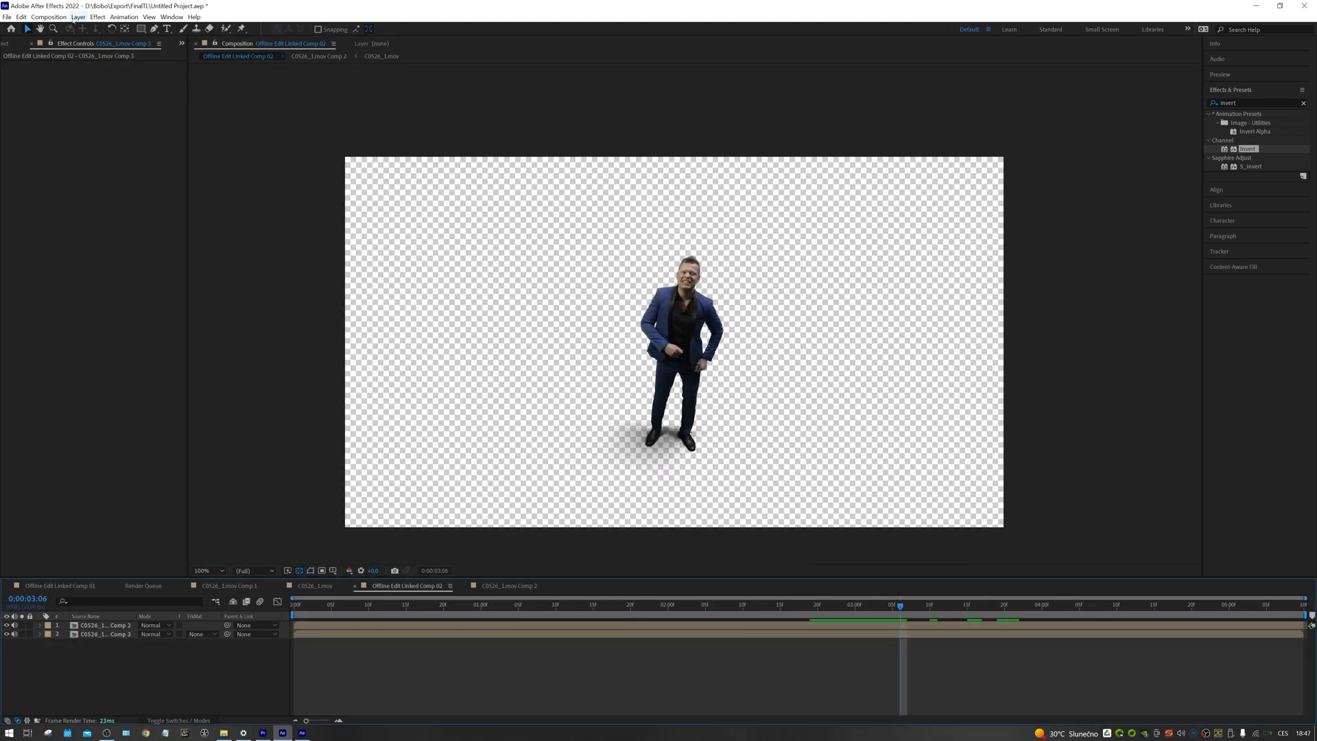
pyautogui.click(76, 16)
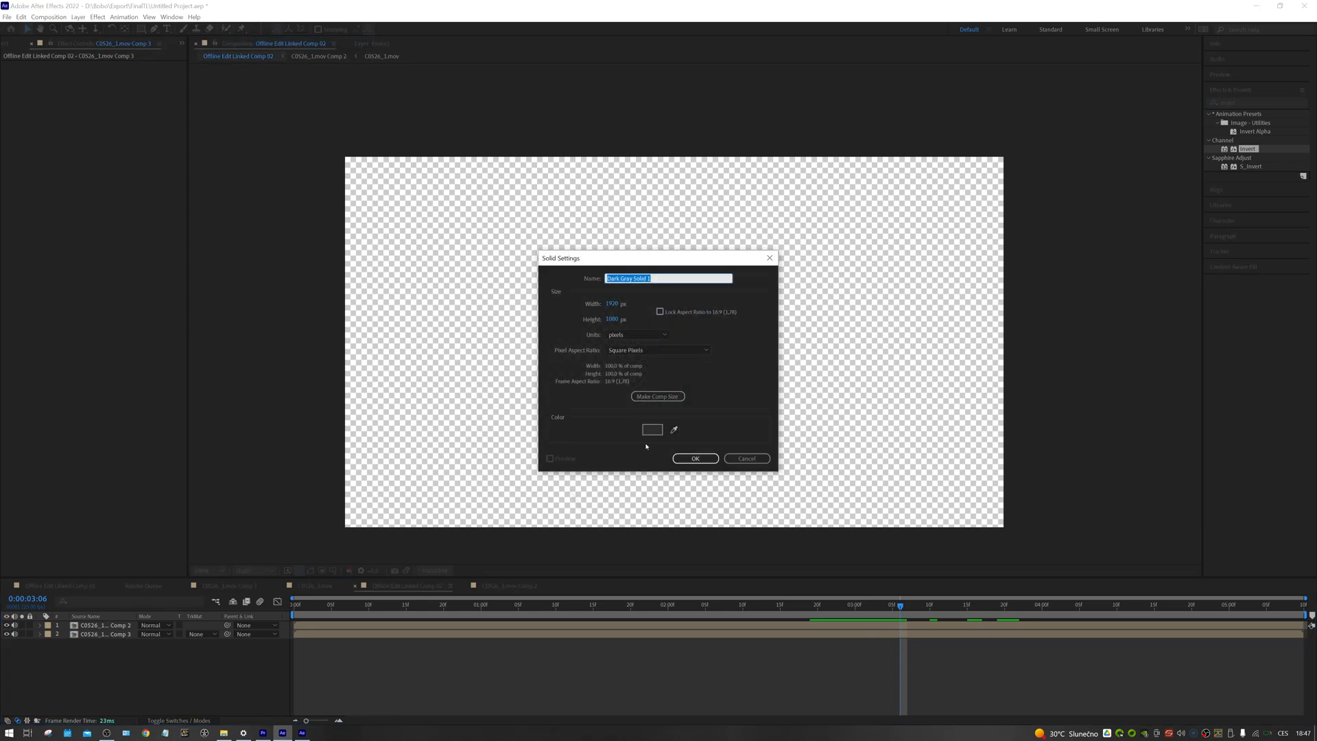
pyautogui.click(694, 458)
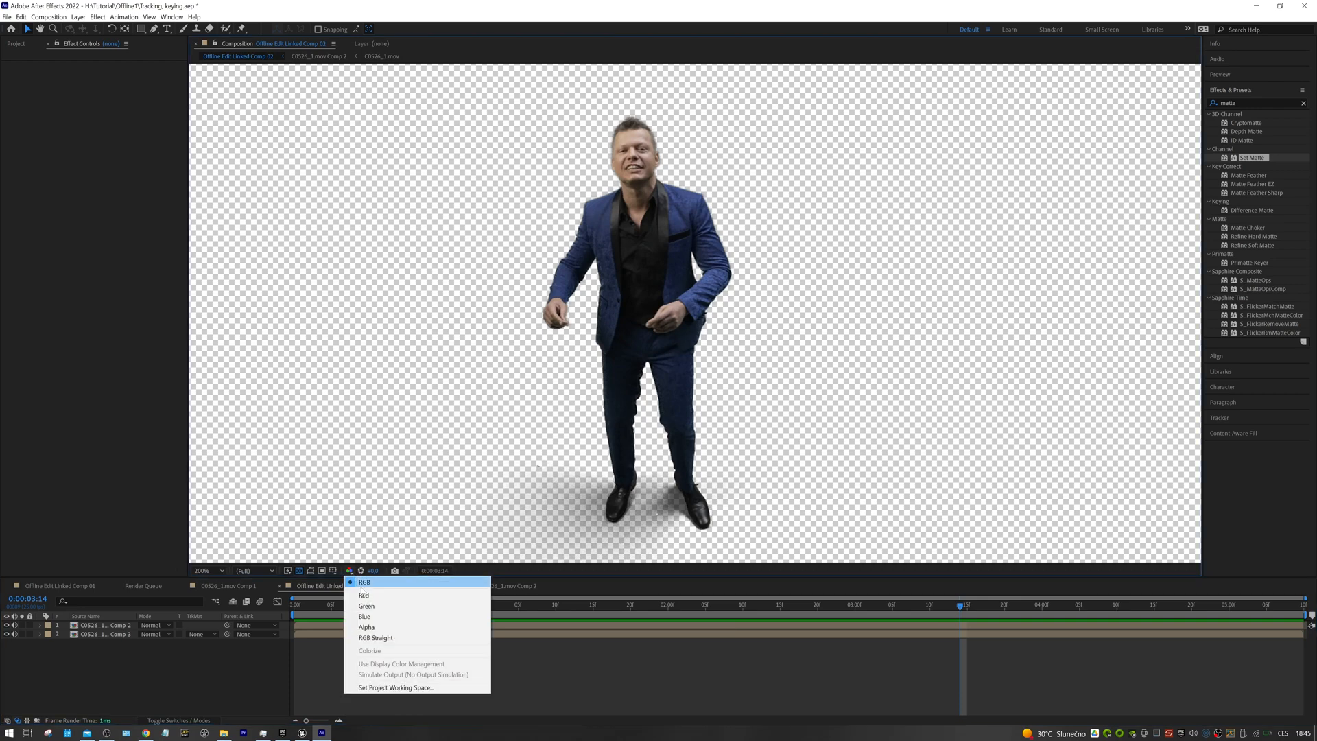
# Switch the viewer's Show Channel to RGB Straight and bring up the Layer > New menu.
pyautogui.click(375, 637)
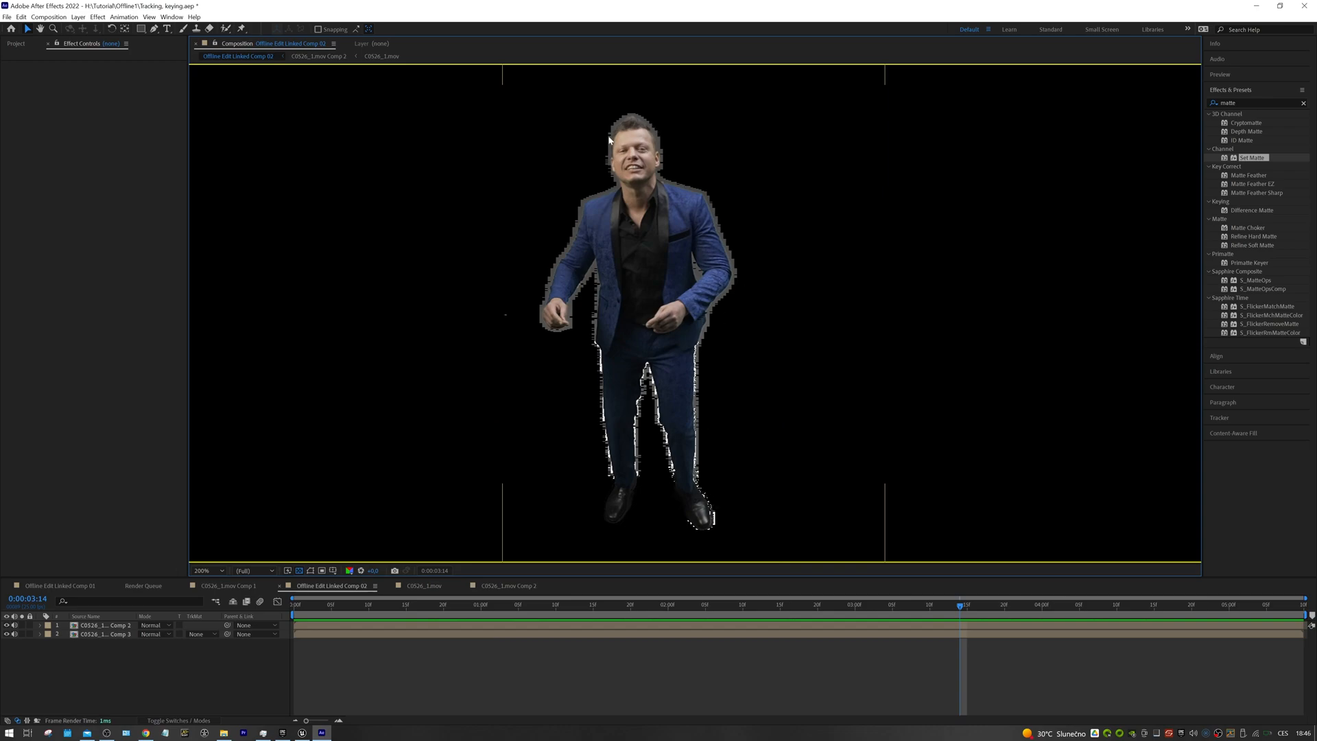
pyautogui.moveTo(568, 348)
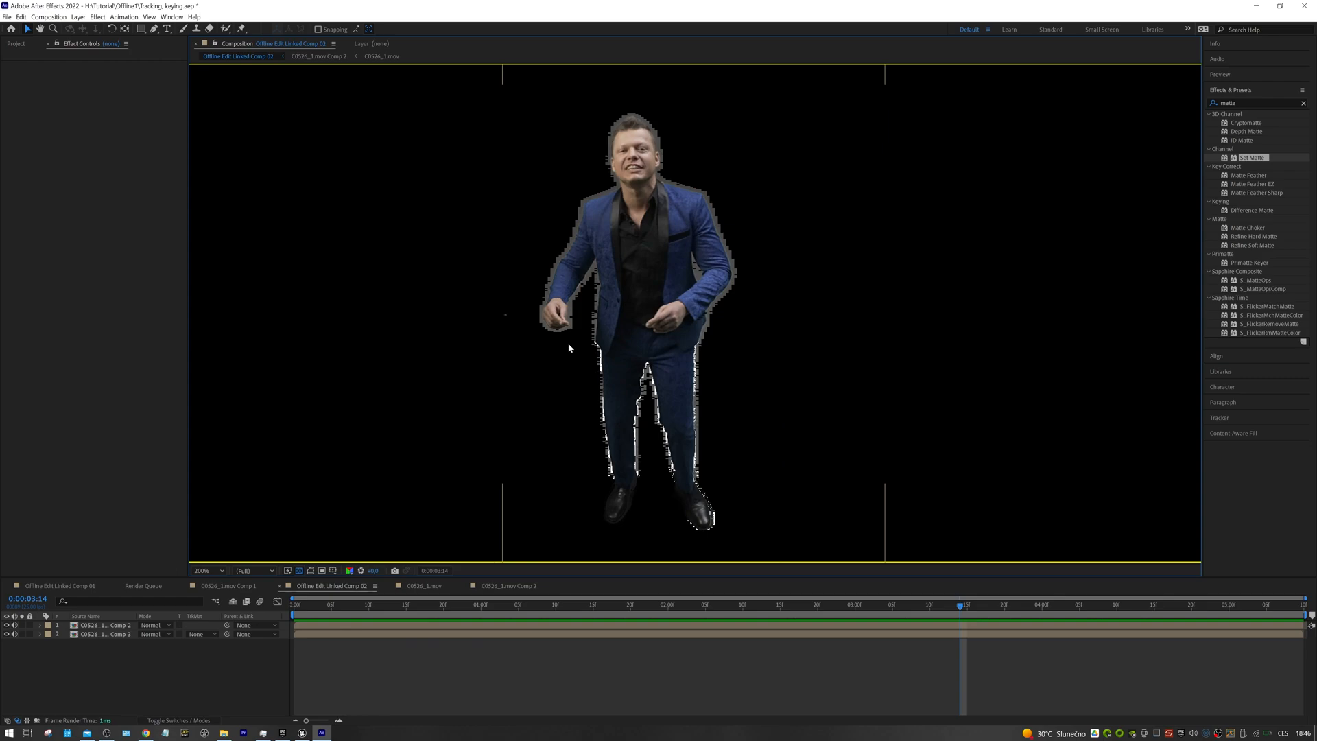
pyautogui.click(78, 16)
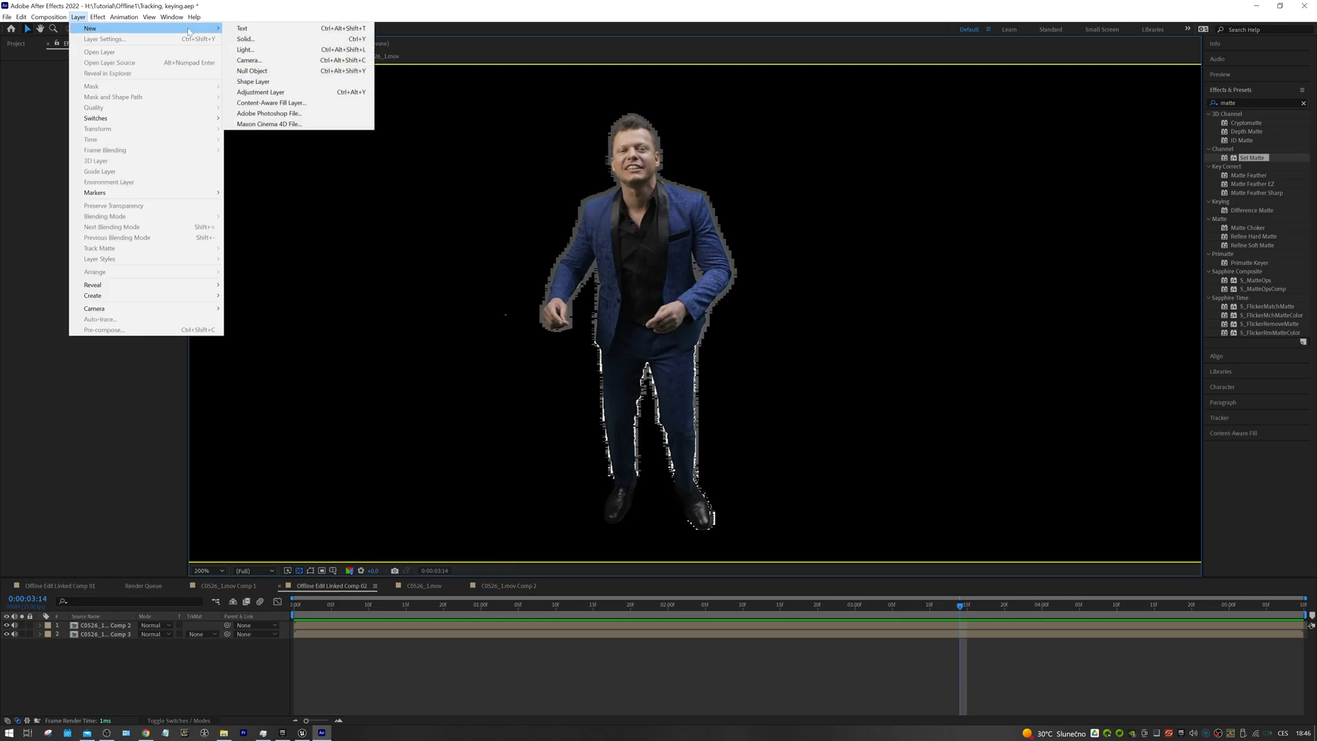
# Add a black solid and an adjustment layer with Set Matte from layer 2, then pre-compose.
pyautogui.click(244, 38)
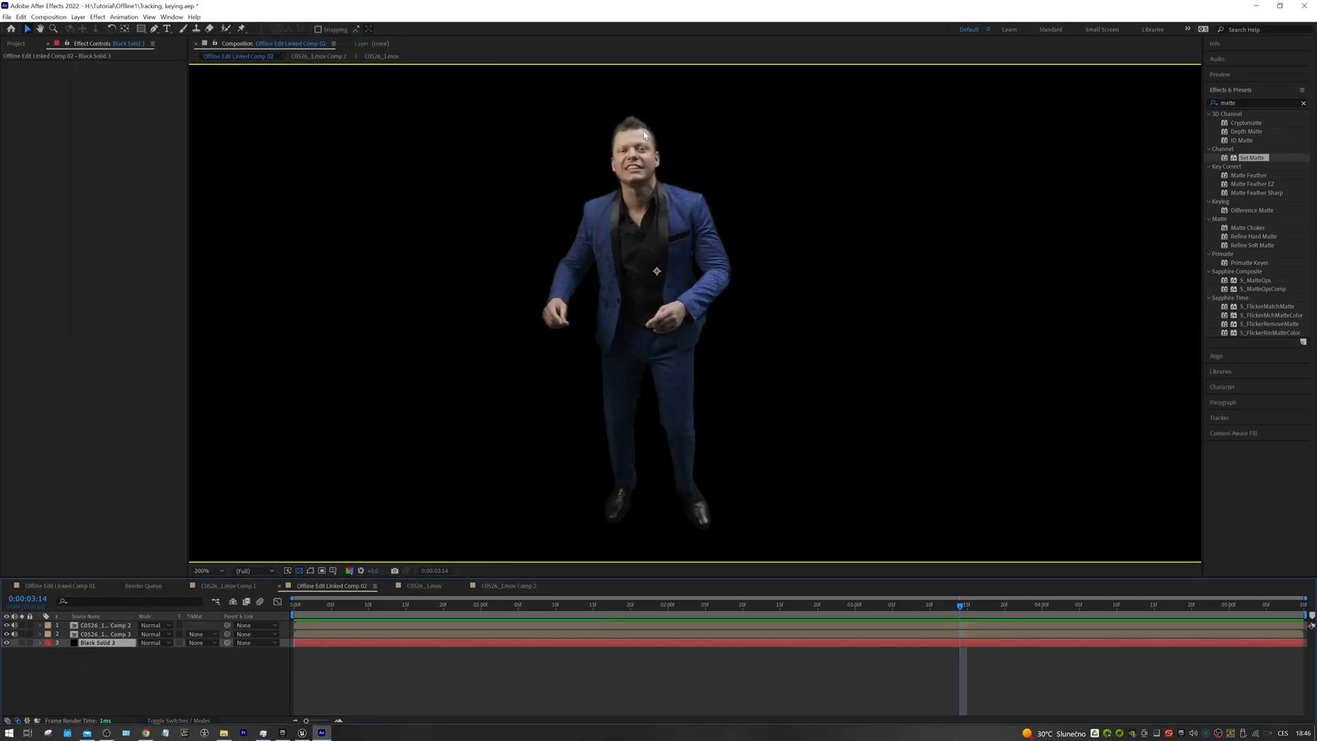
pyautogui.click(348, 571)
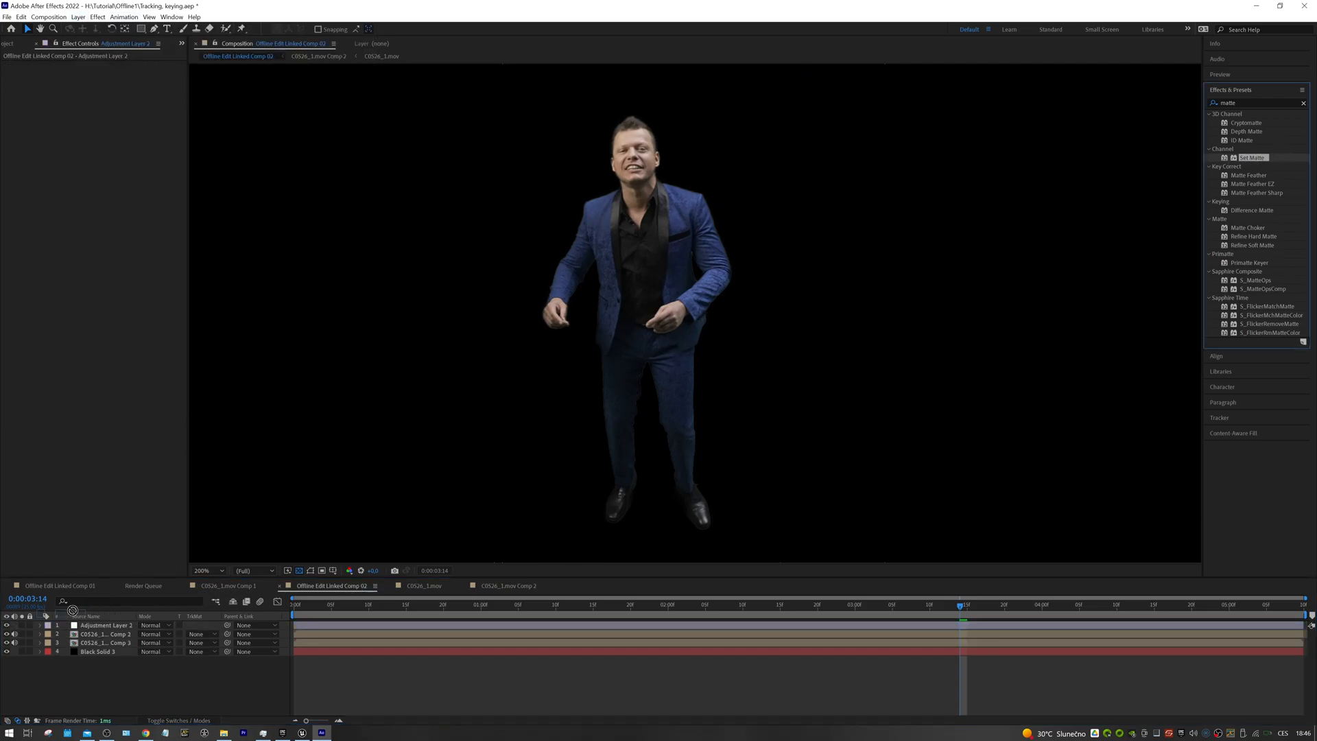
pyautogui.click(118, 73)
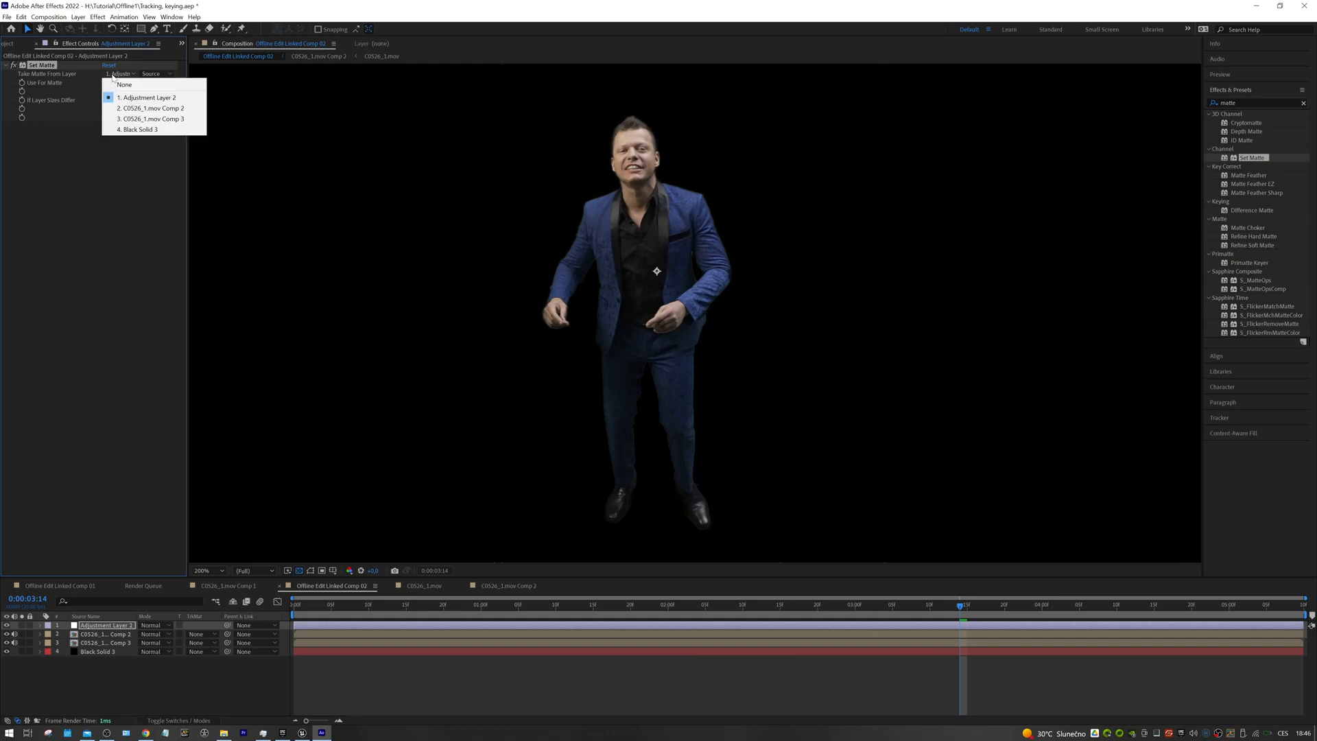
pyautogui.click(150, 107)
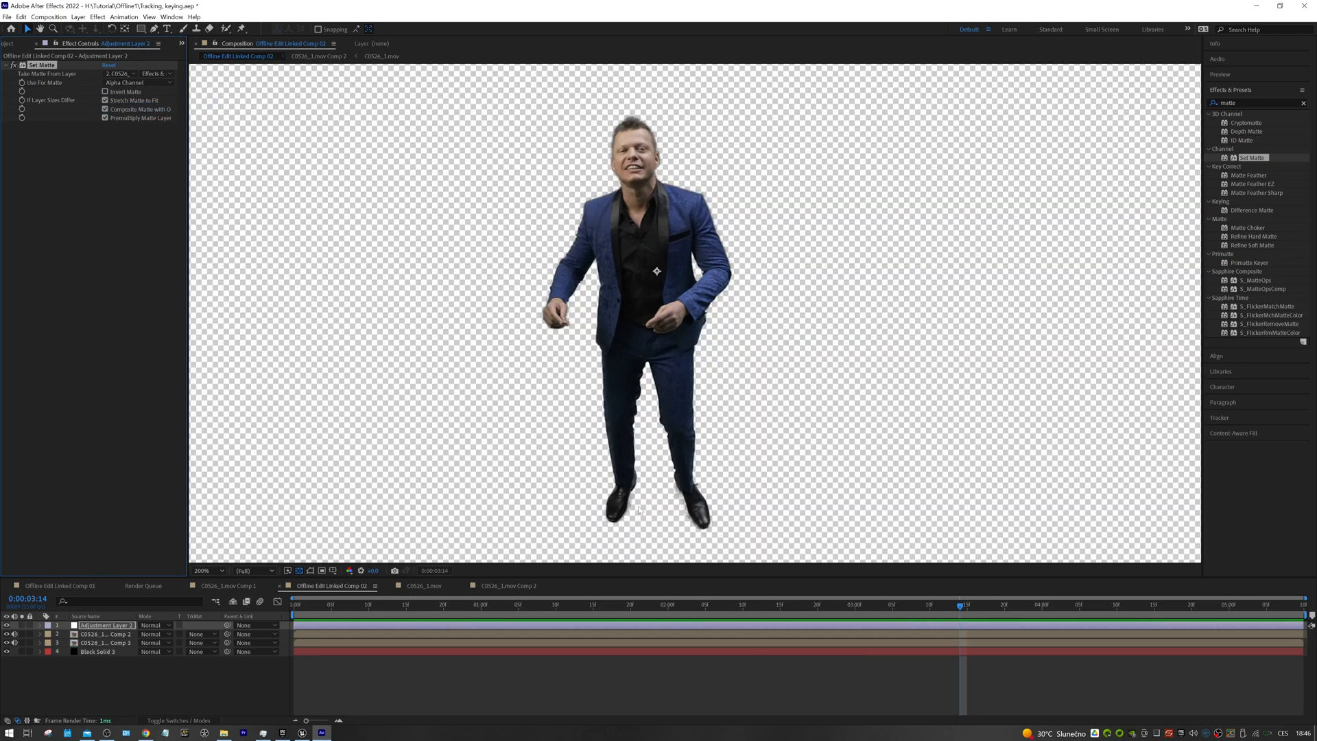
pyautogui.click(107, 633)
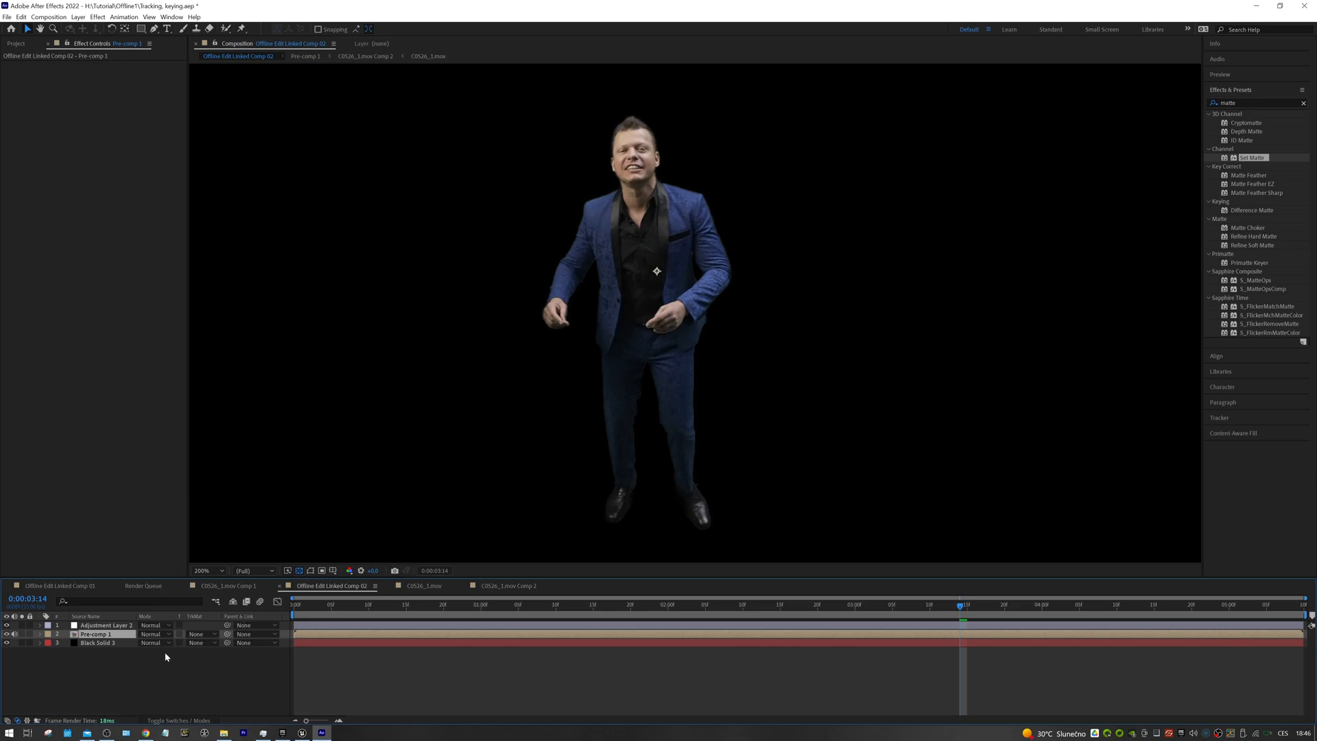
# Point the adjustment layer's Set Matte at Pre-comp 1 and check the RGB Straight view.
pyautogui.click(104, 625)
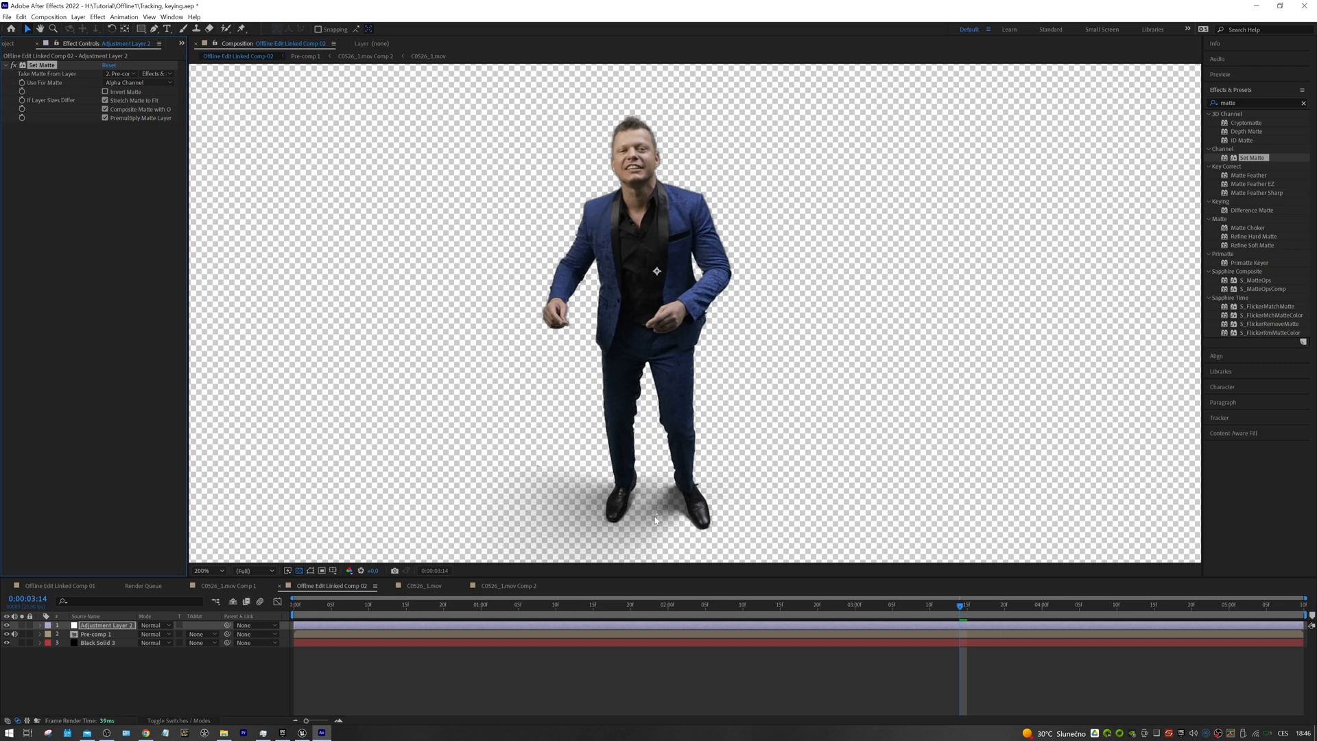
pyautogui.click(351, 570)
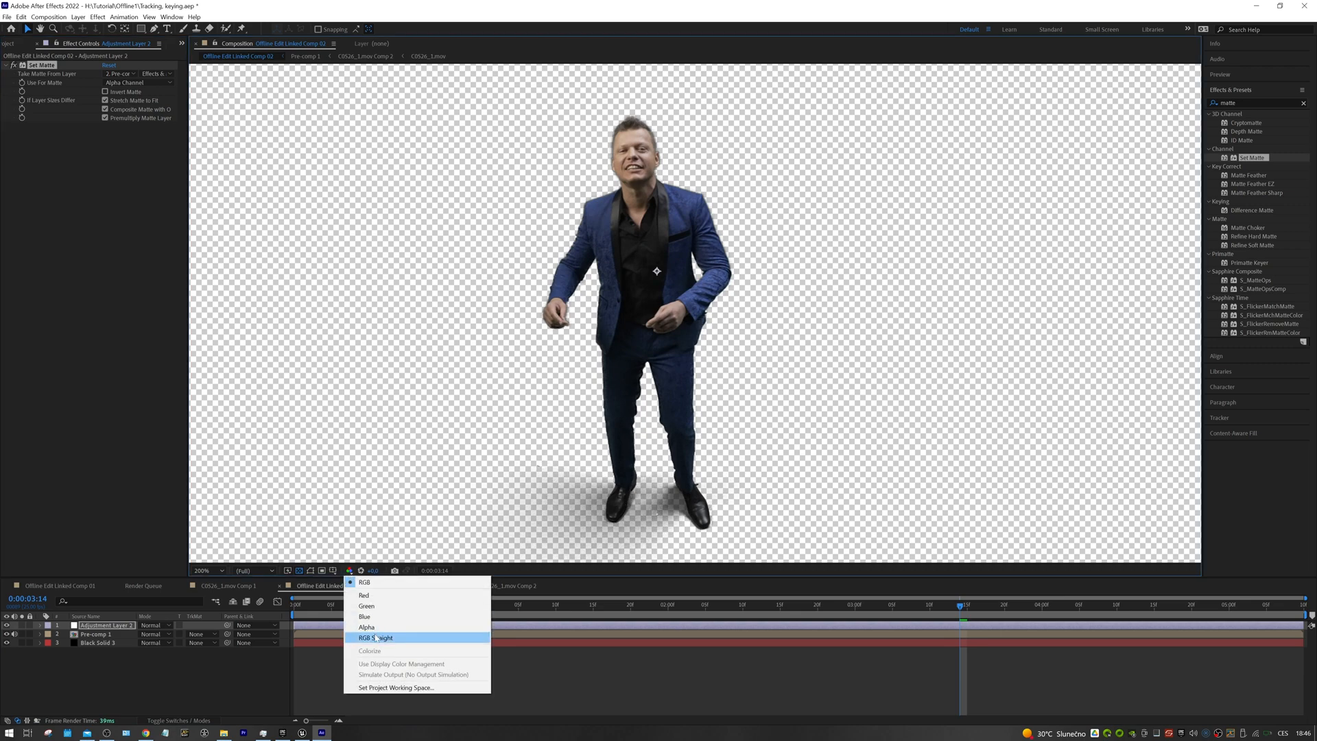
pyautogui.click(374, 637)
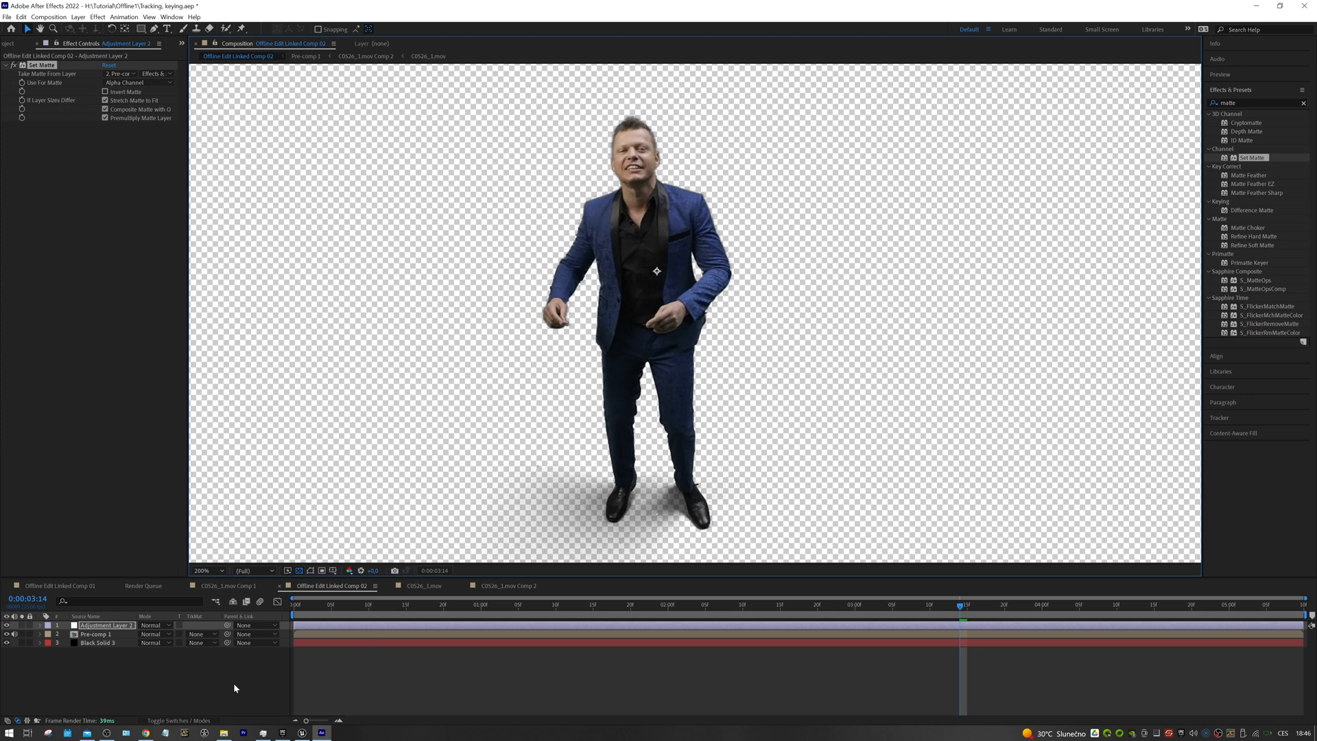
pyautogui.click(7, 16)
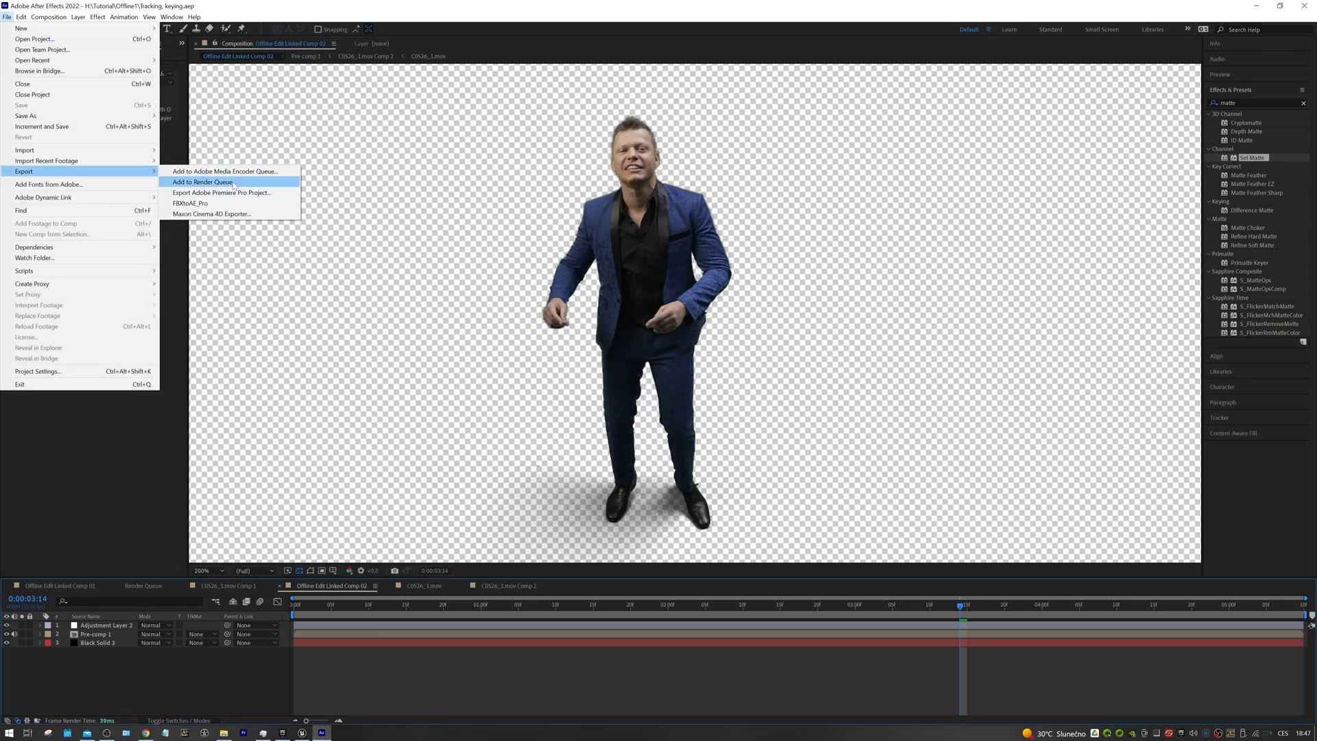
# Add the composition to the Render Queue with PNG Sequence format and RGB + Alpha channels.
pyautogui.click(203, 183)
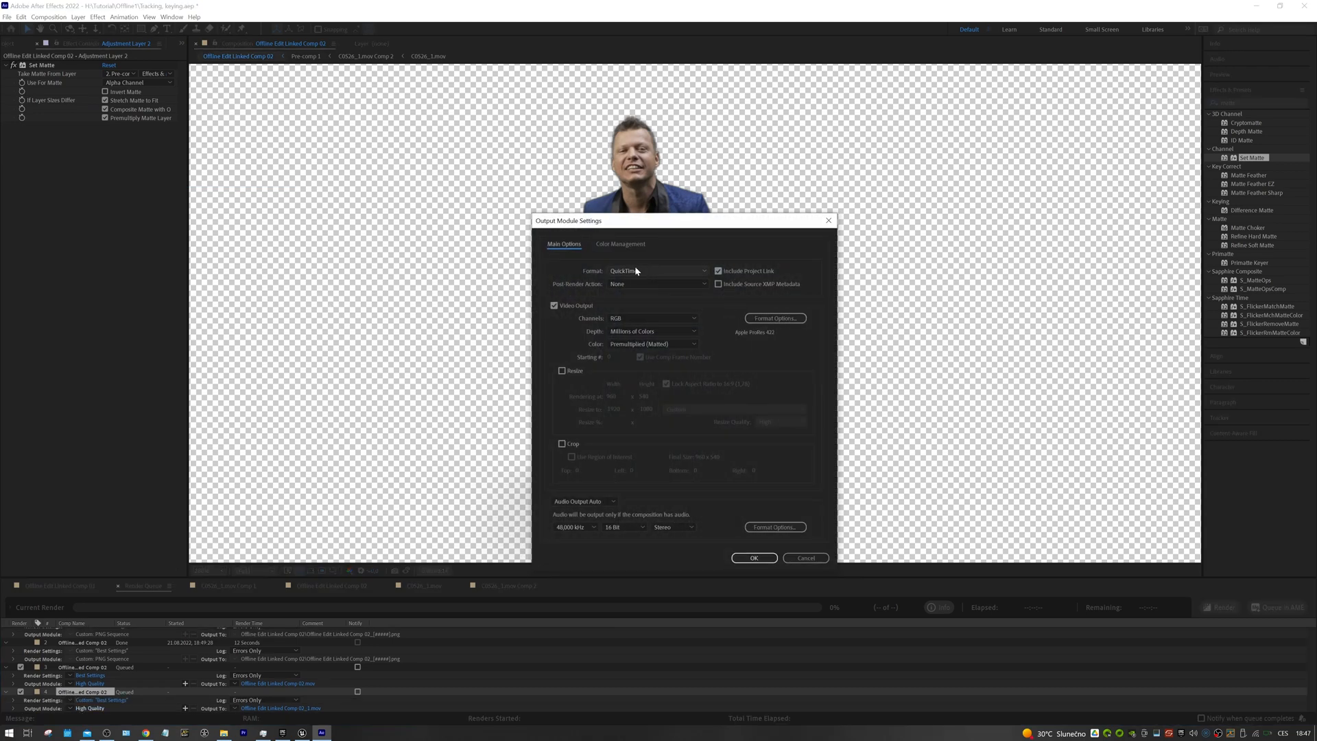
pyautogui.click(660, 270)
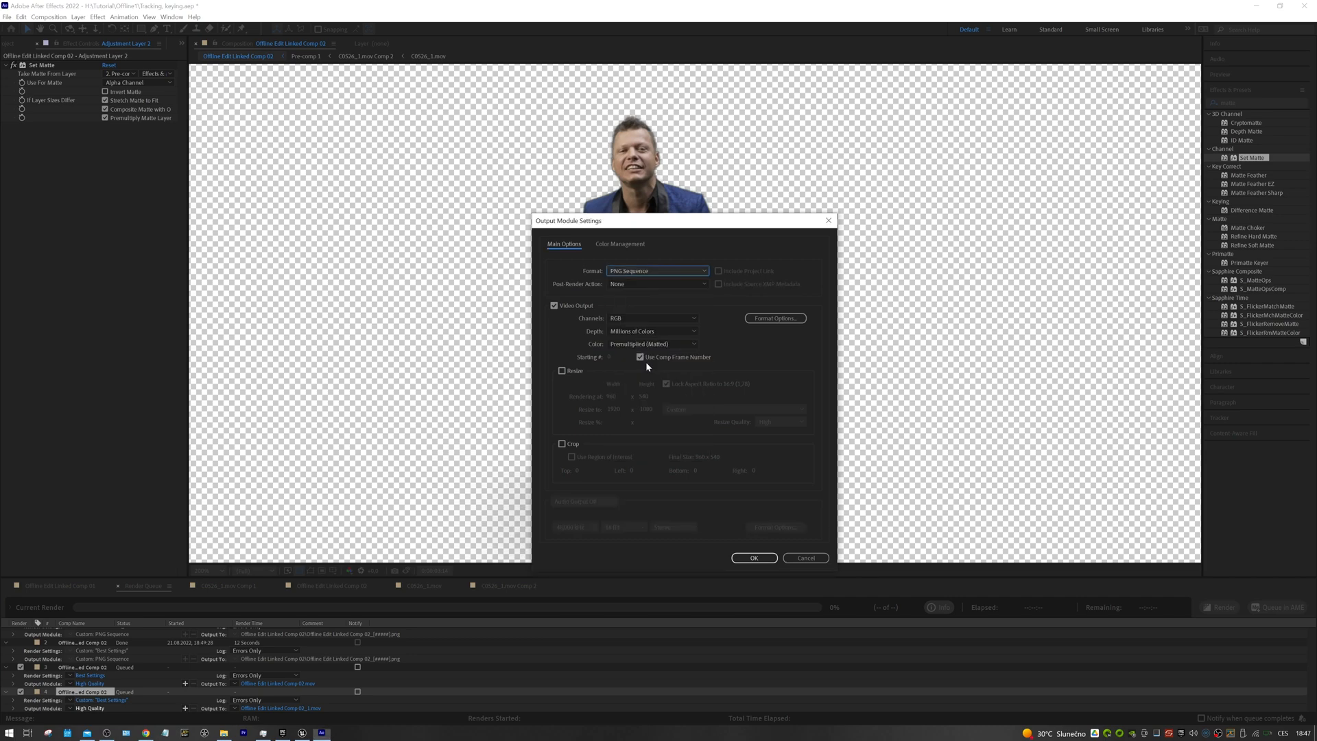
pyautogui.click(651, 318)
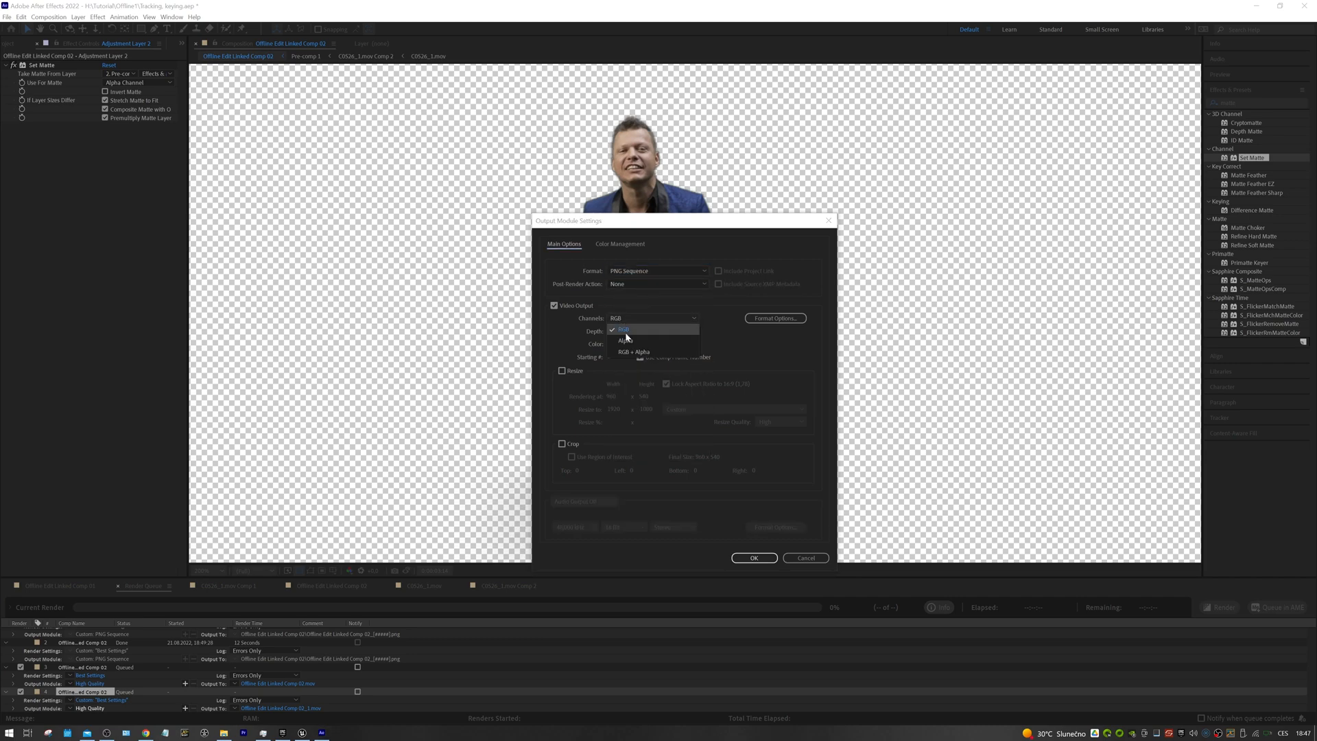
pyautogui.click(634, 352)
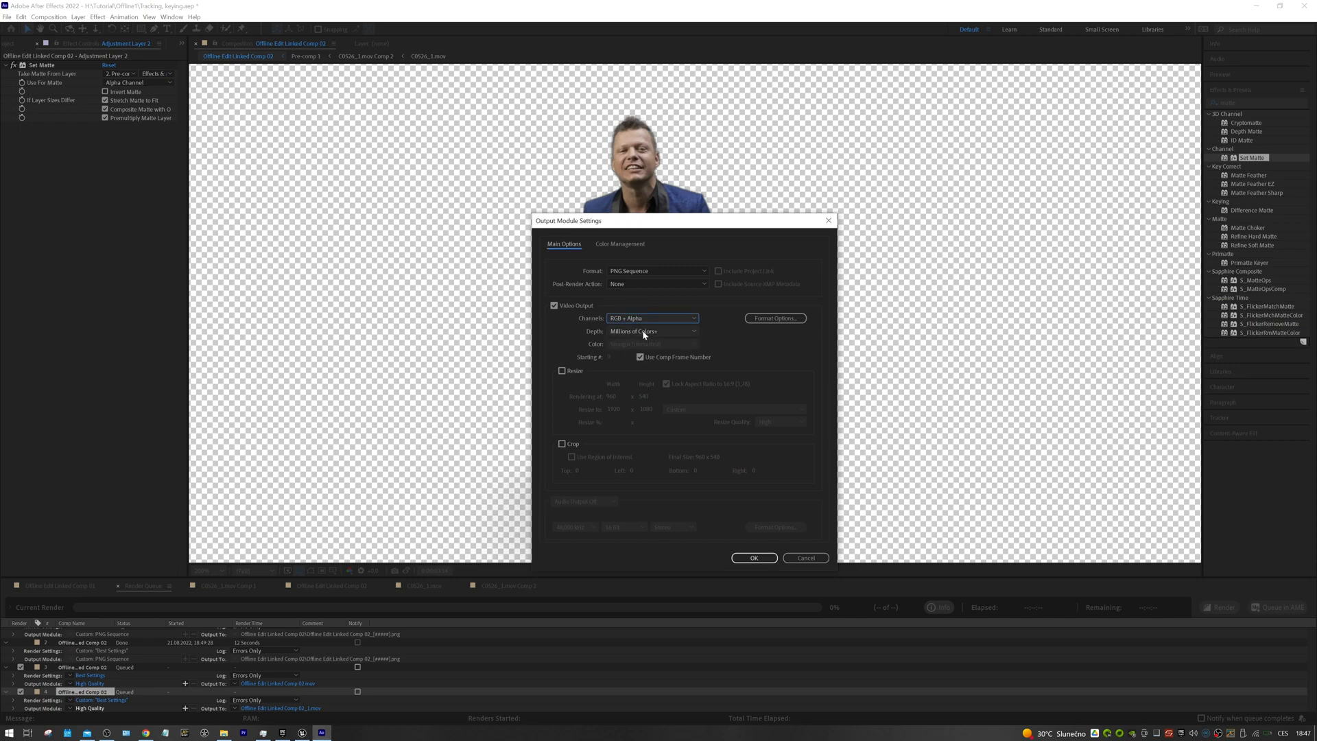